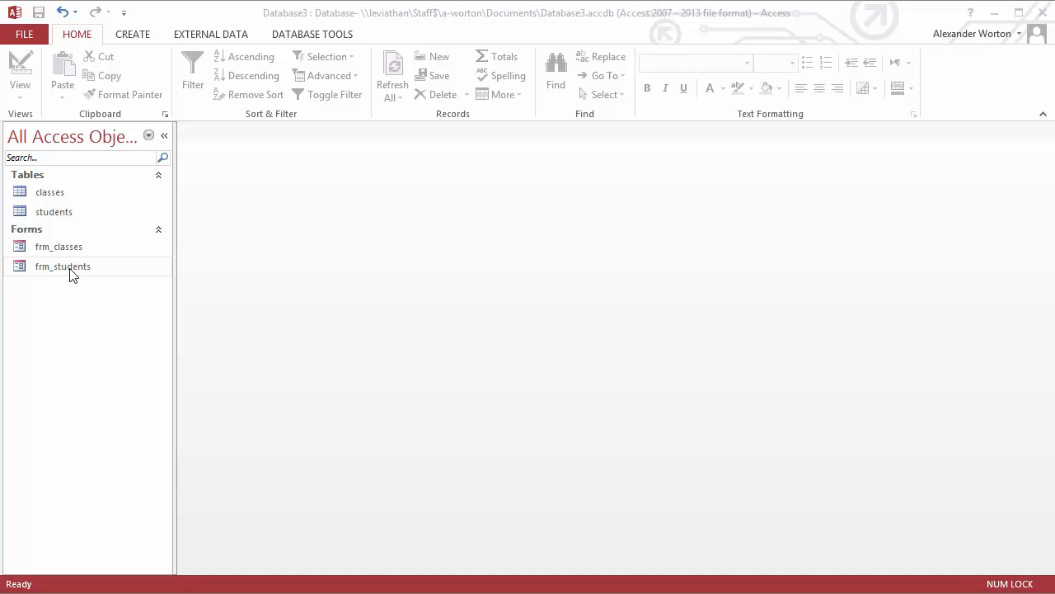
Open frm_students in Form View showing the first student record.
double_click(62, 266)
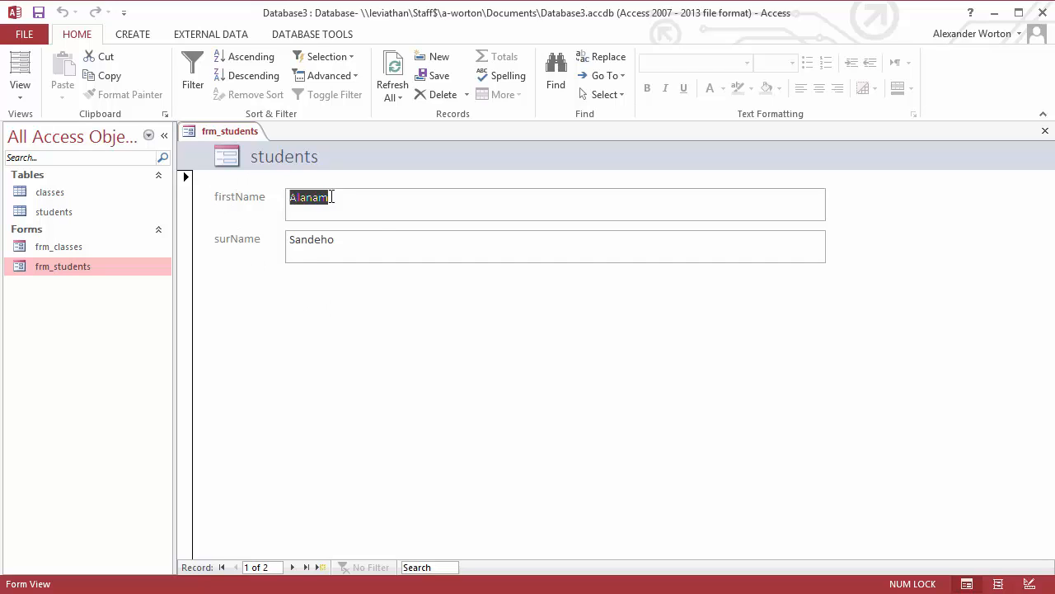
mouse_move(428, 303)
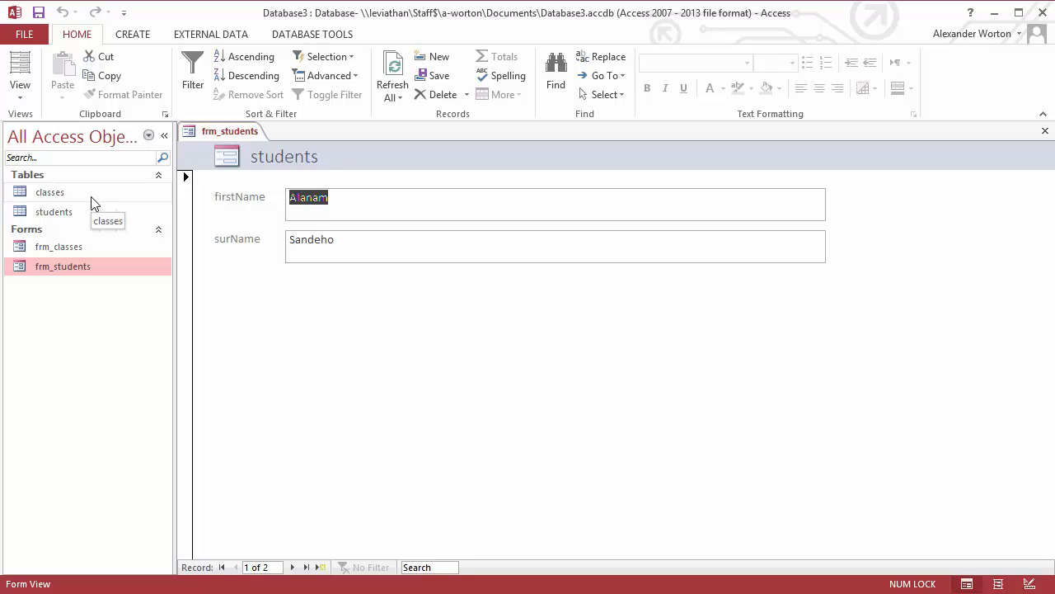
mouse_move(323, 339)
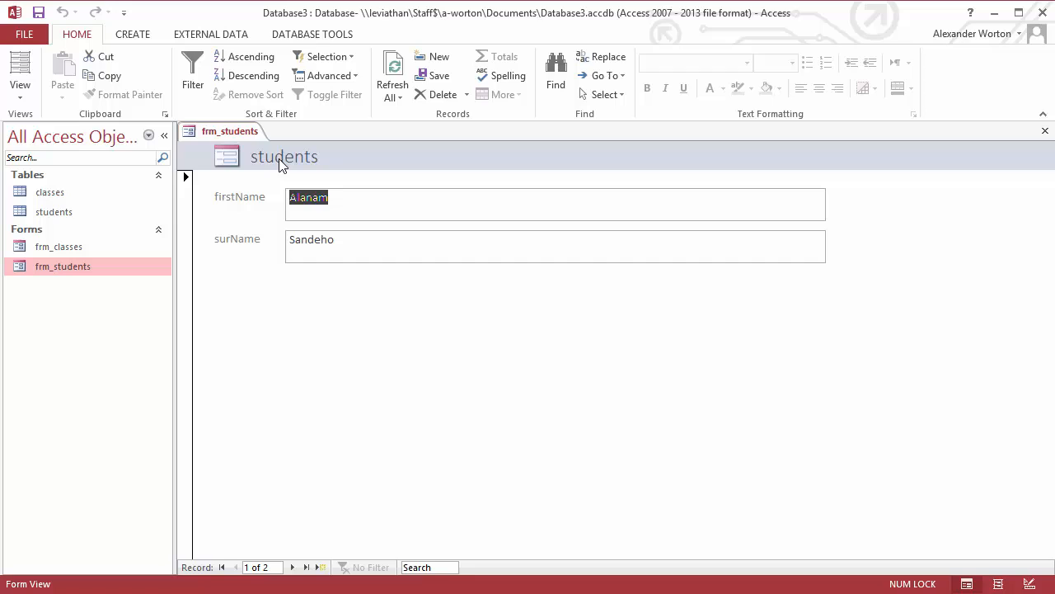
mouse_move(53, 211)
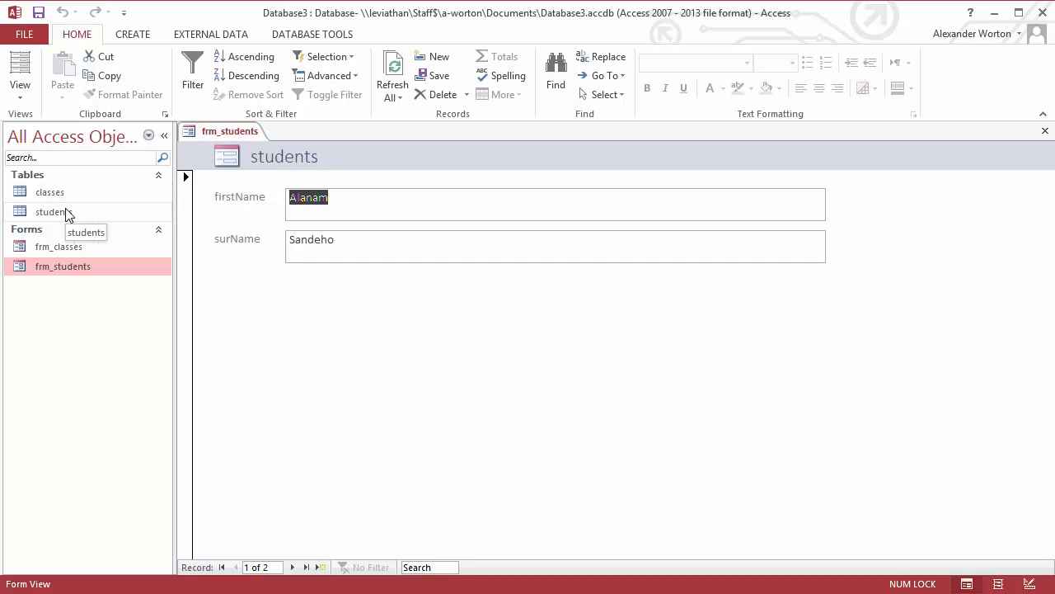
mouse_move(323, 260)
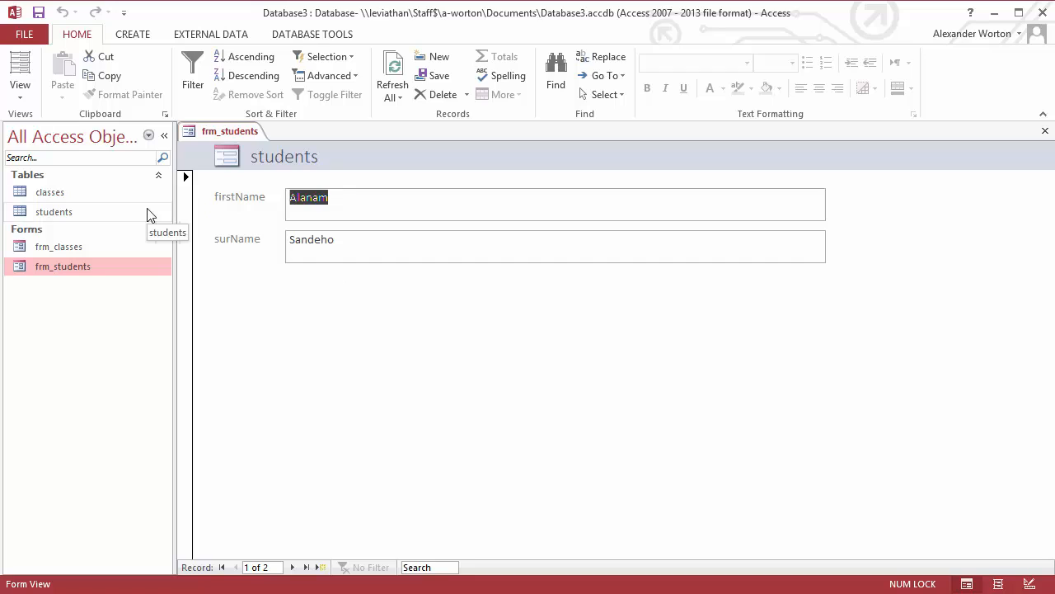
mouse_move(241, 293)
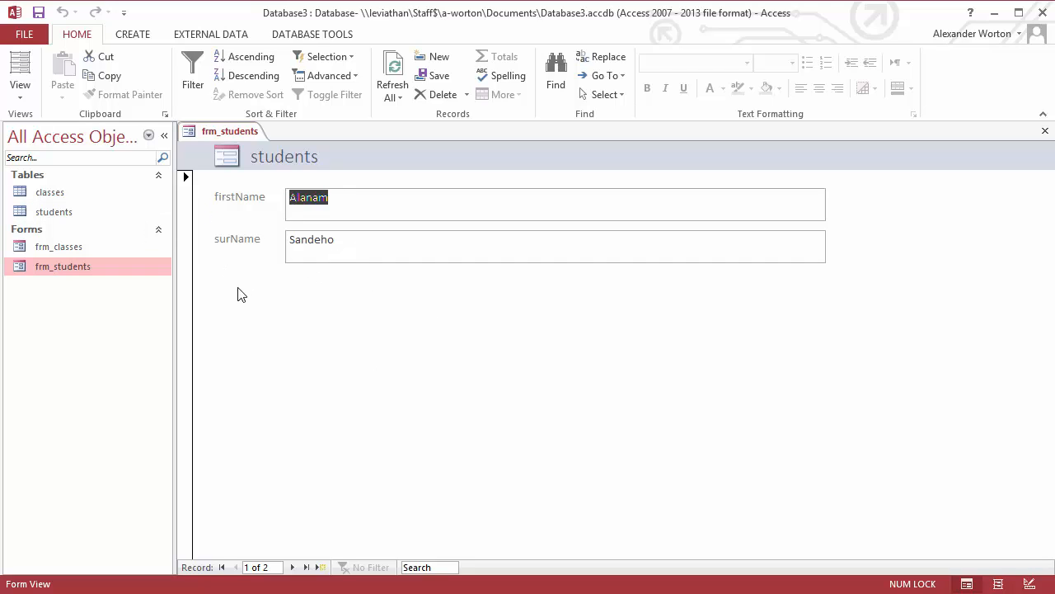
mouse_move(53, 211)
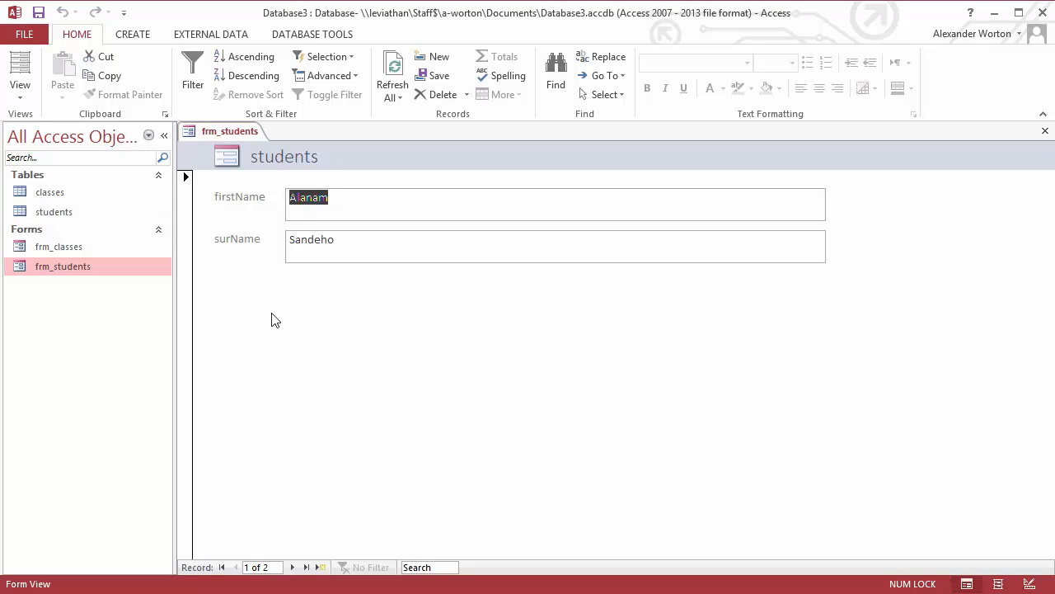
mouse_move(362, 293)
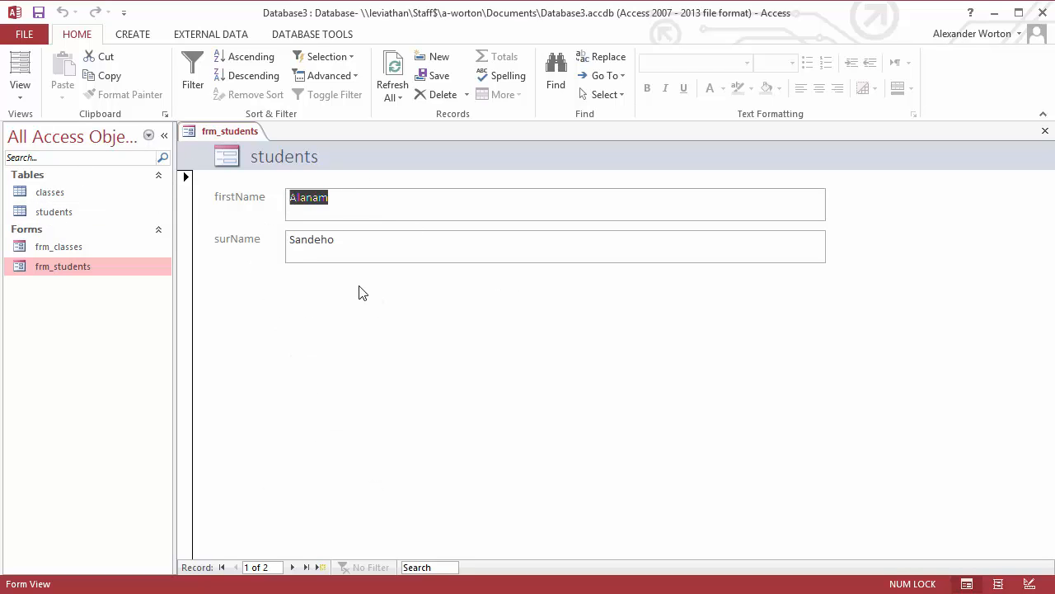
mouse_move(1052, 528)
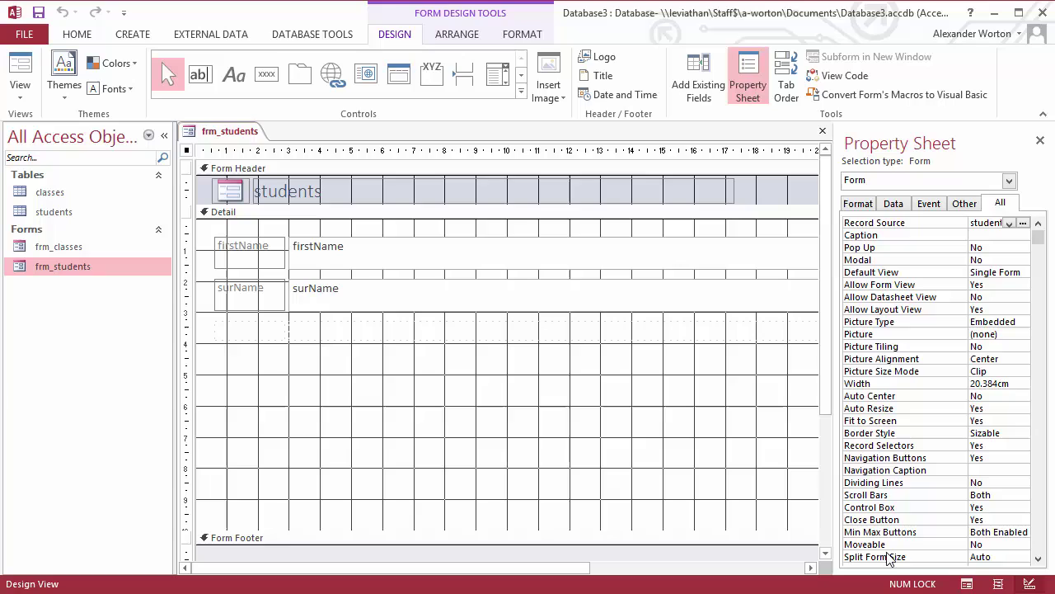
mouse_move(296, 350)
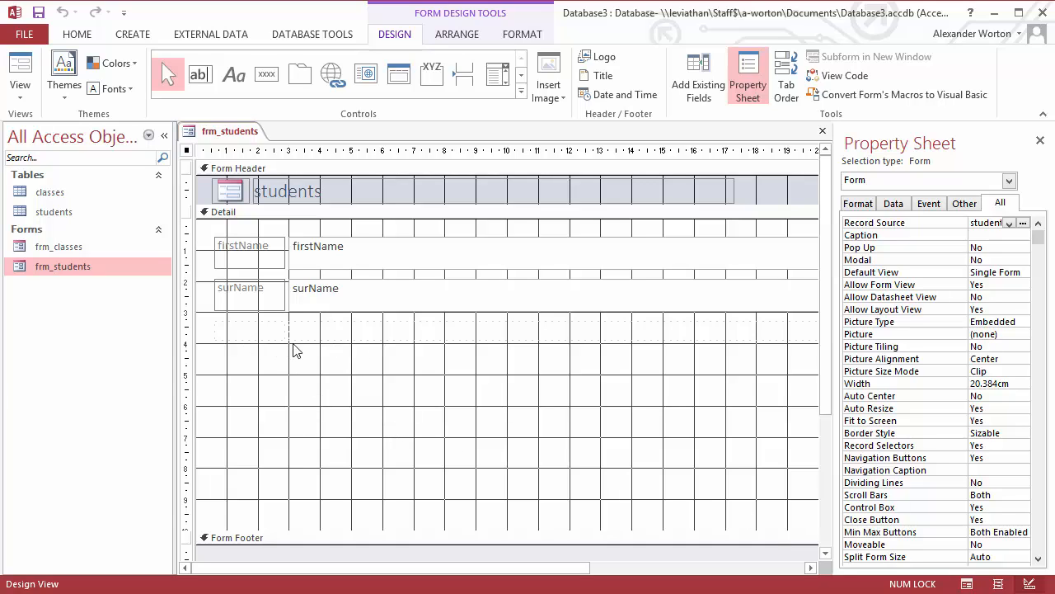
mouse_move(317, 337)
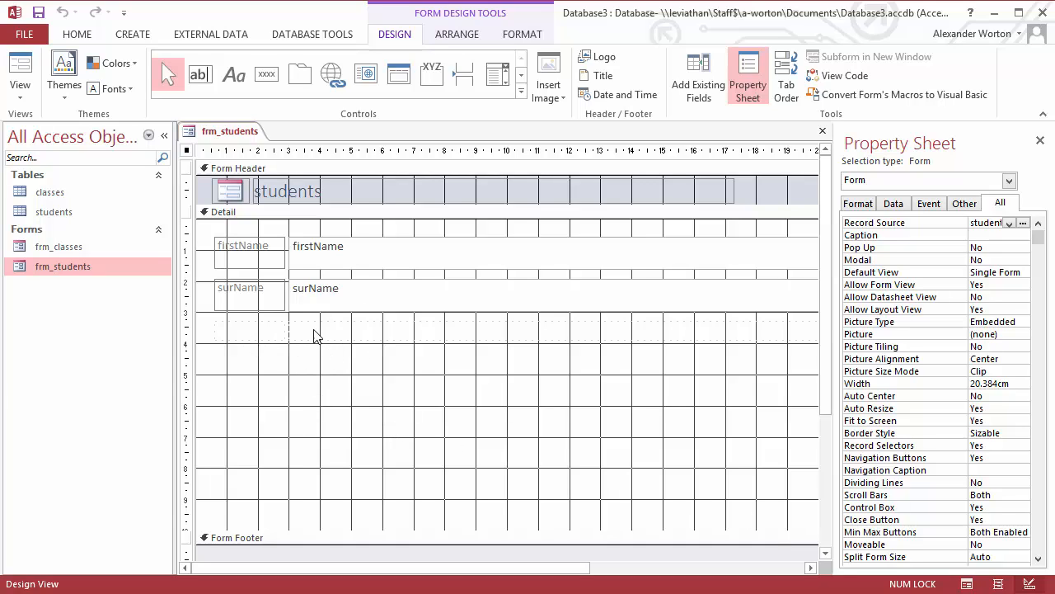
mouse_move(320, 353)
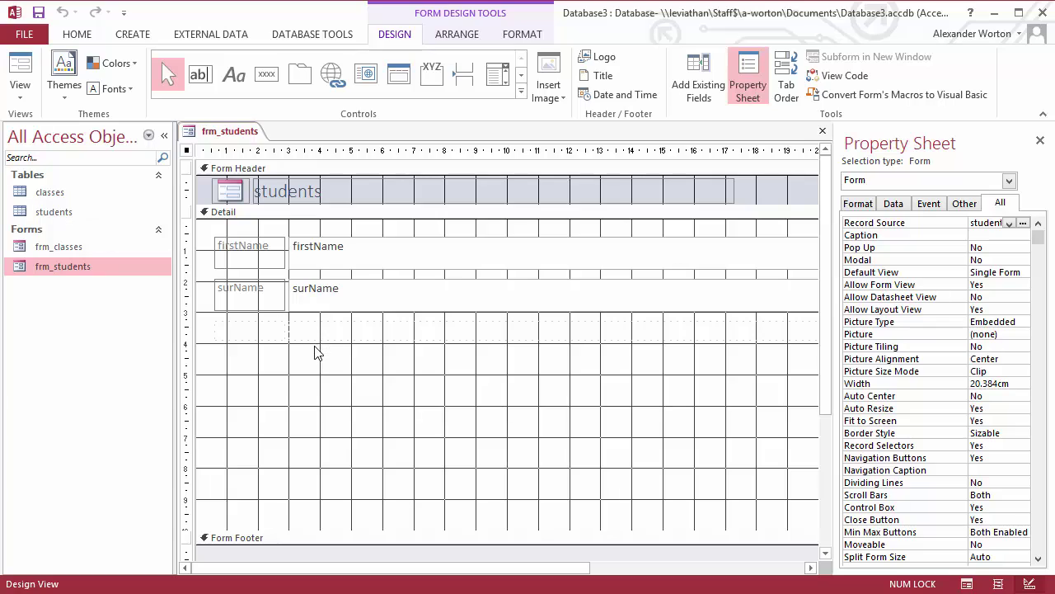
mouse_move(367, 353)
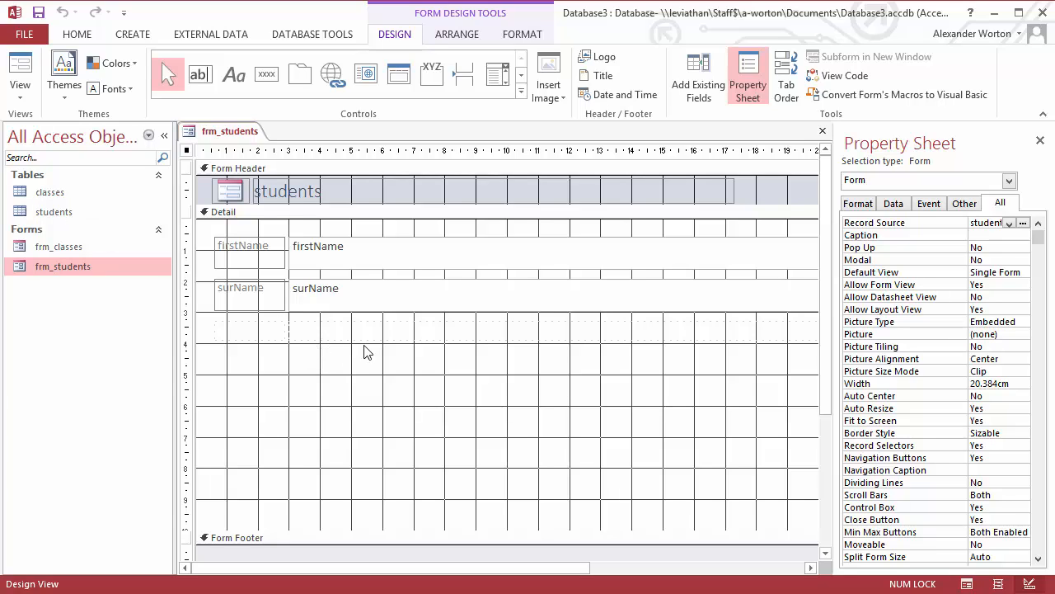
mouse_move(360, 363)
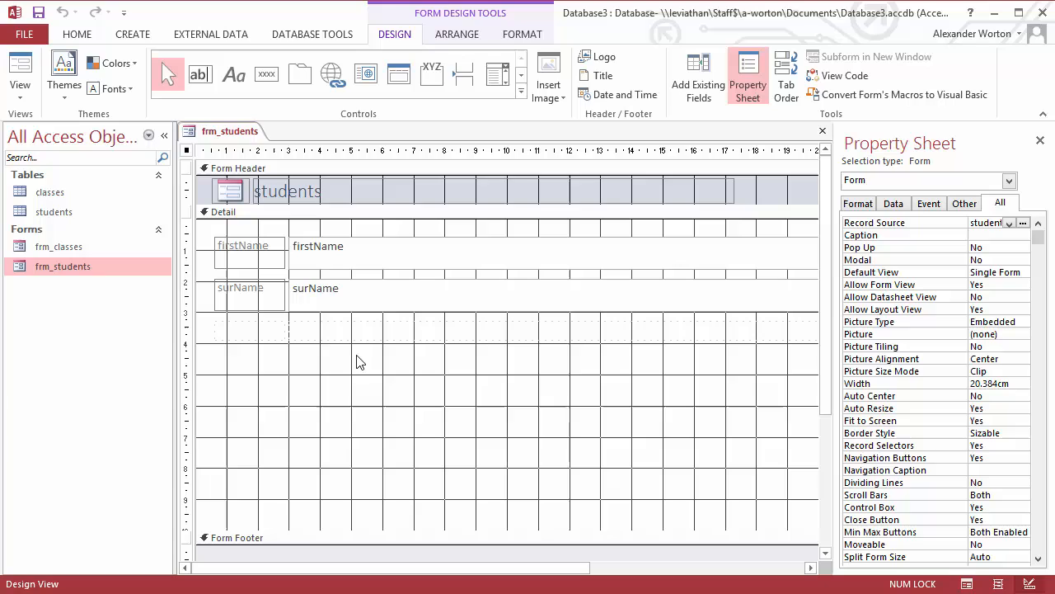
mouse_move(498, 74)
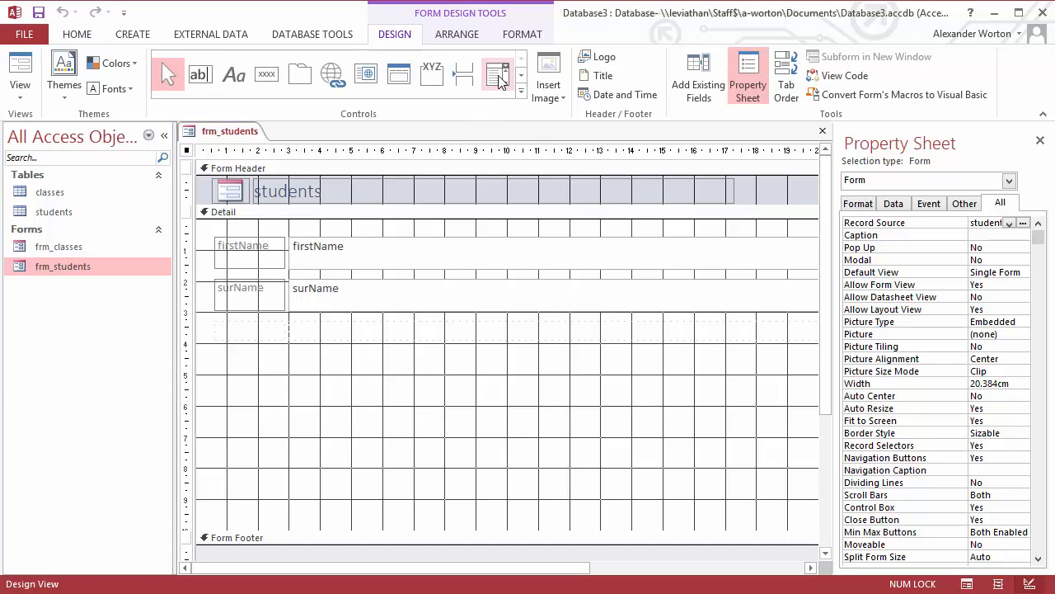
mouse_move(498, 74)
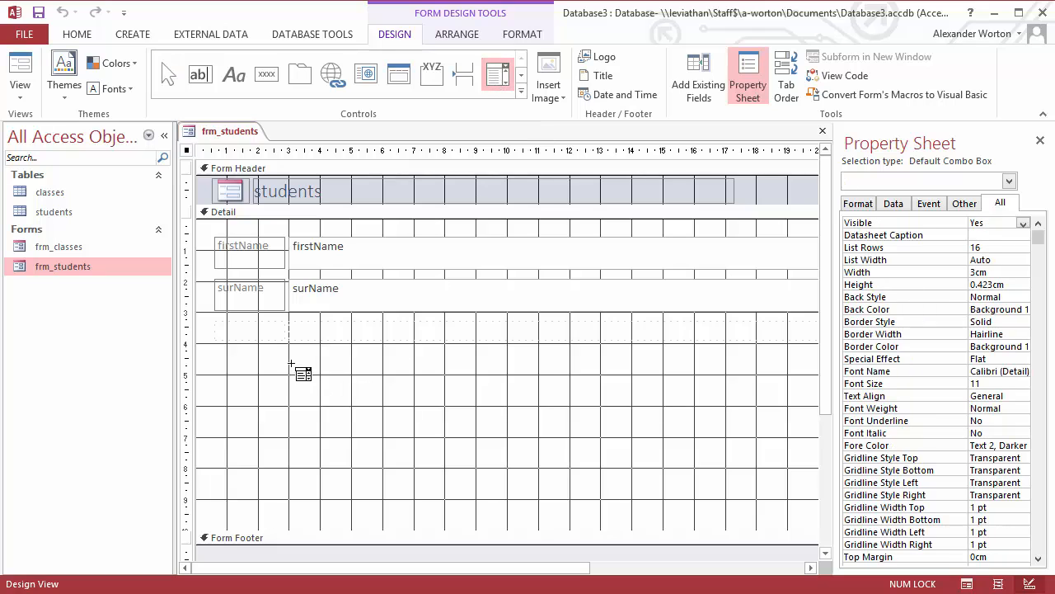
Place a new combo box in the Detail section below surName, launching the Combo Box Wizard.
left_click(290, 370)
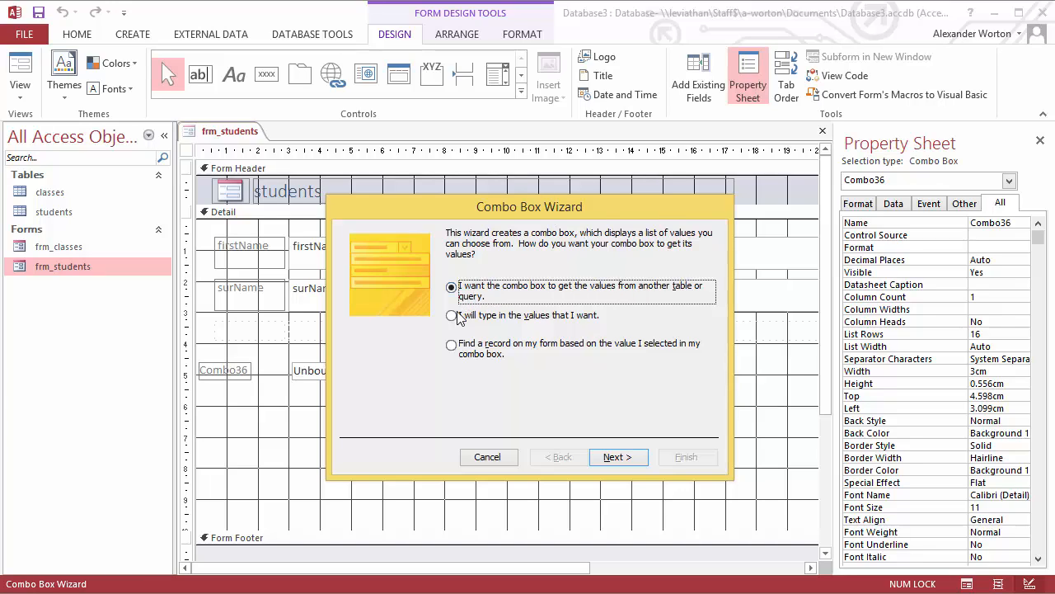
mouse_move(74, 211)
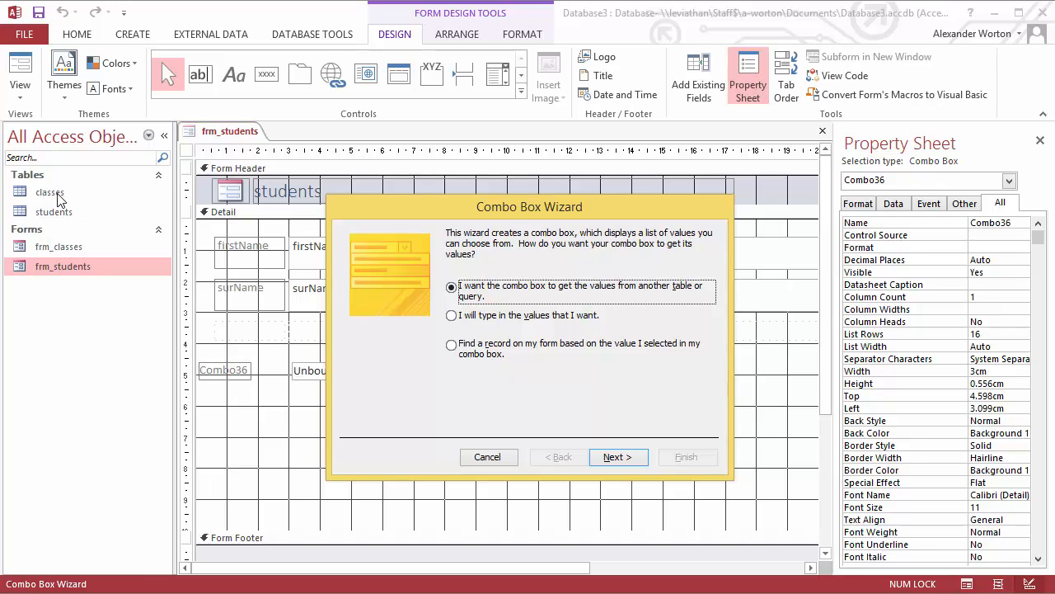
mouse_move(343, 409)
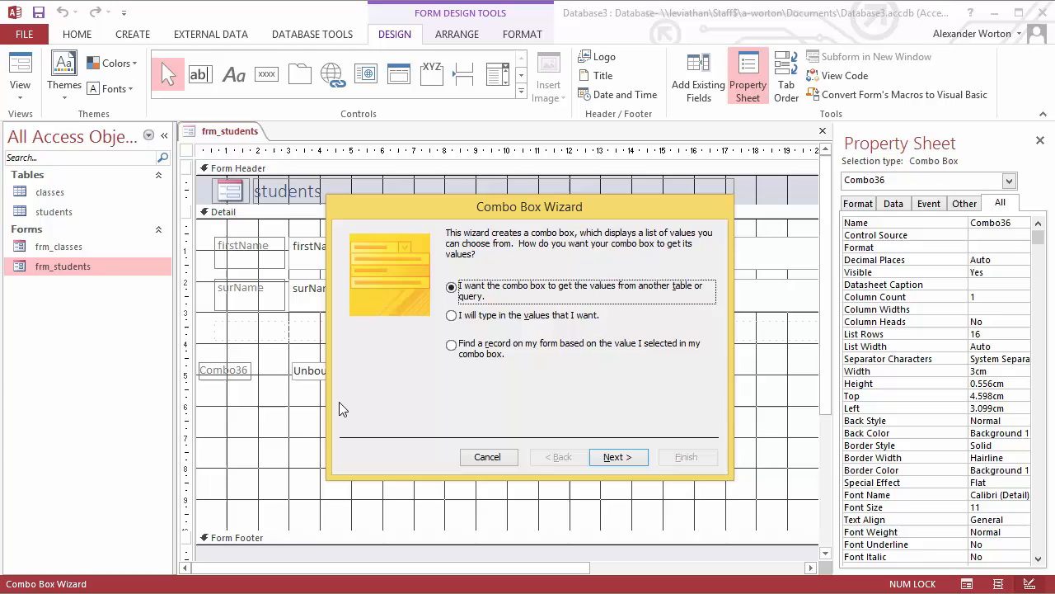
mouse_move(284, 352)
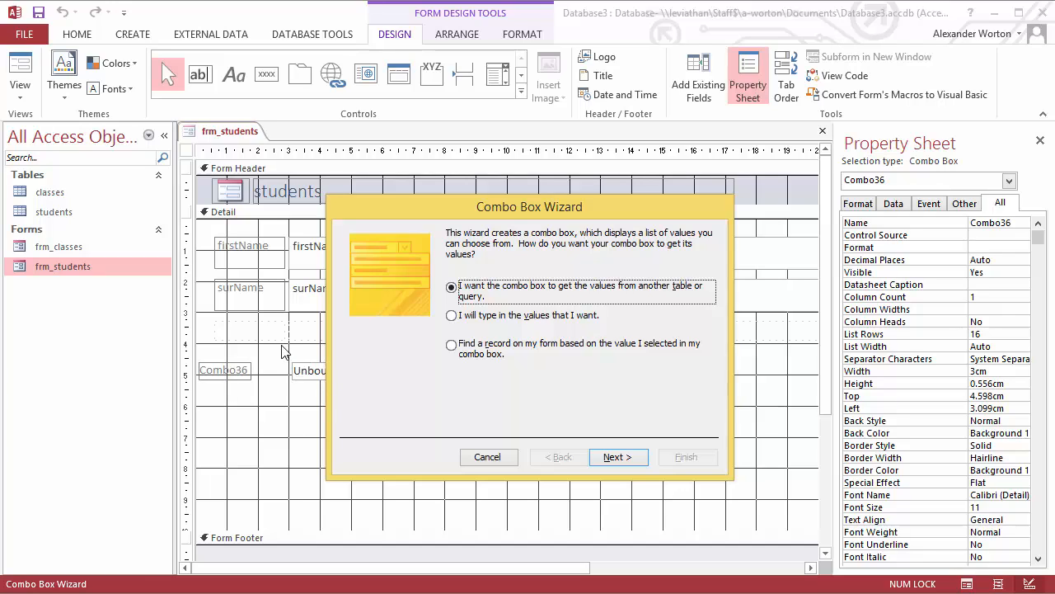
mouse_move(618, 457)
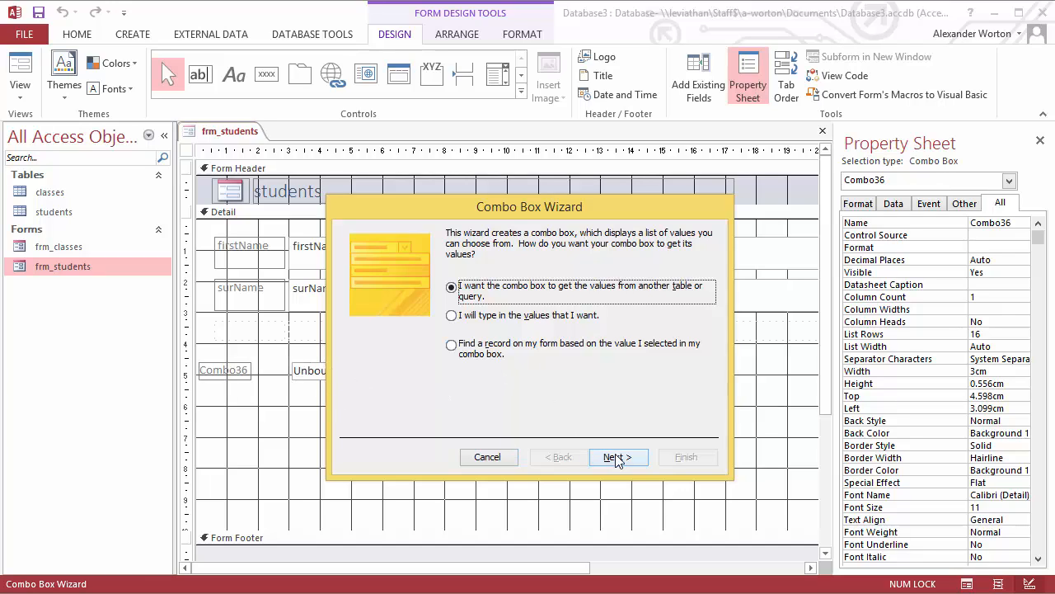
Source the combo box from the classes table, including both its ID and className fields.
left_click(617, 457)
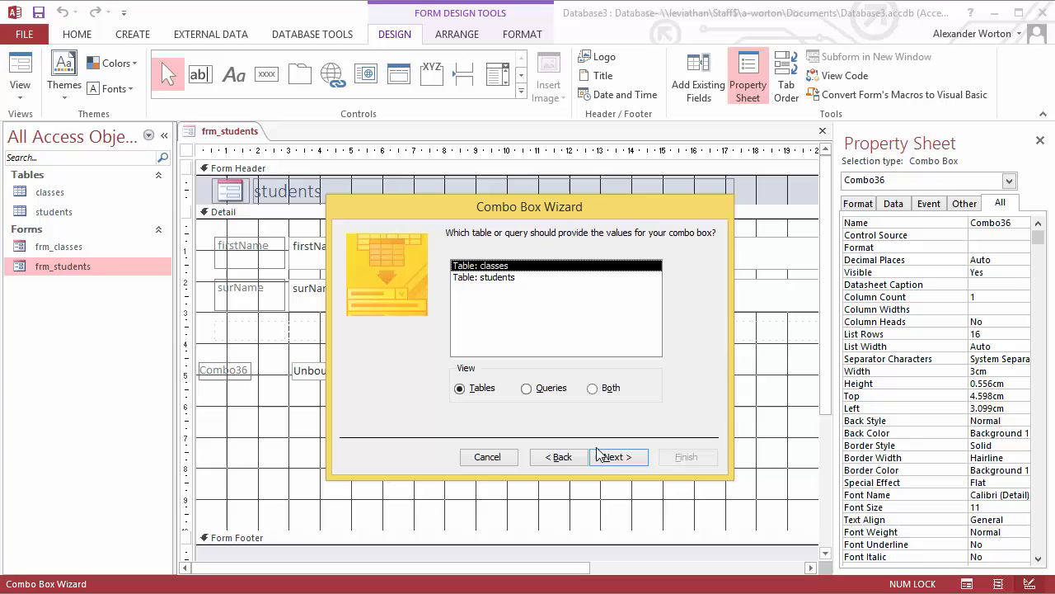
left_click(617, 455)
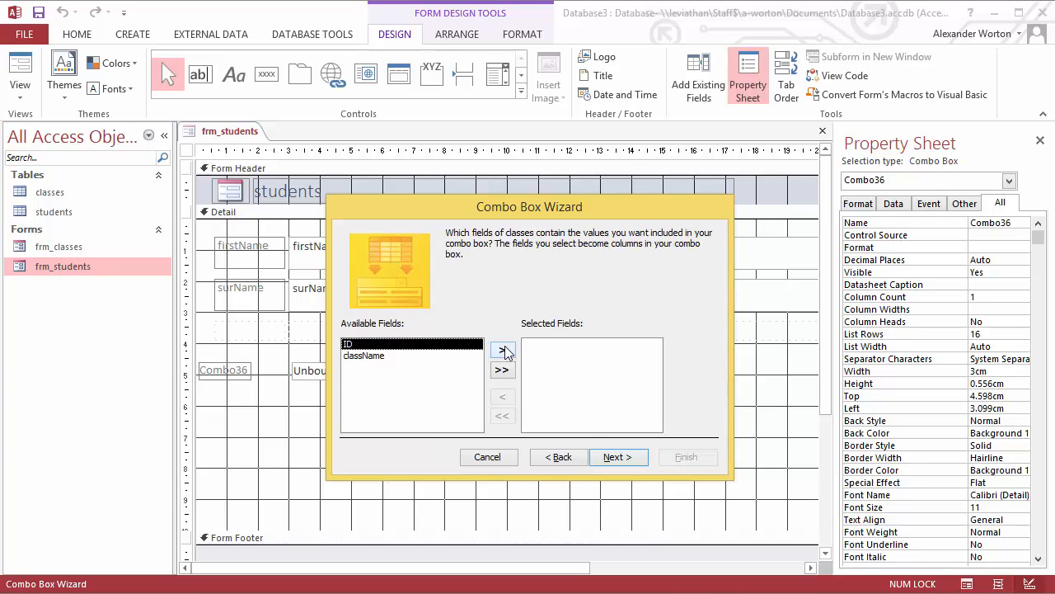
left_click(502, 369)
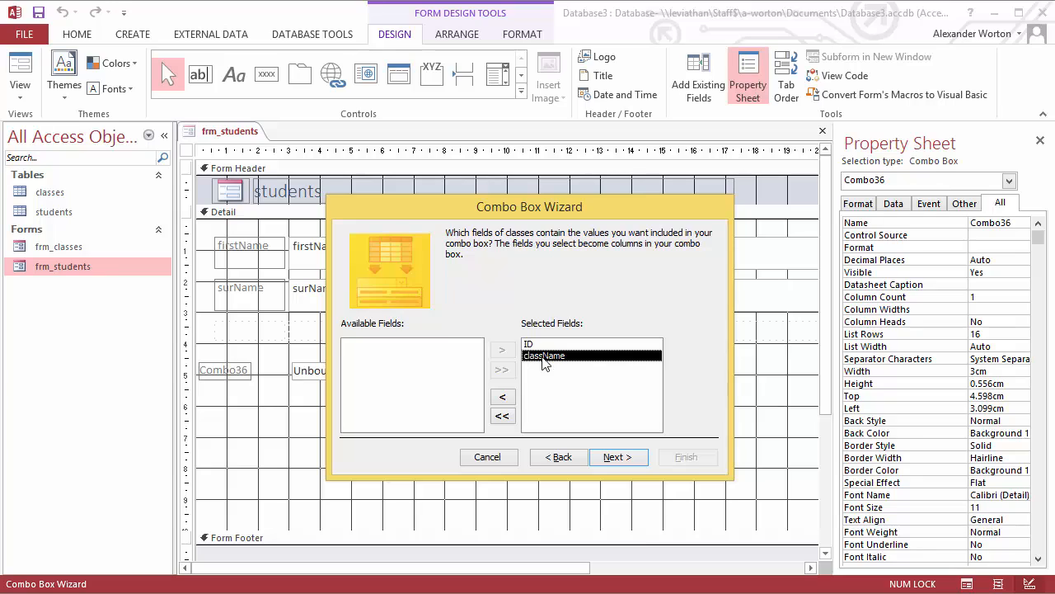
left_click(617, 457)
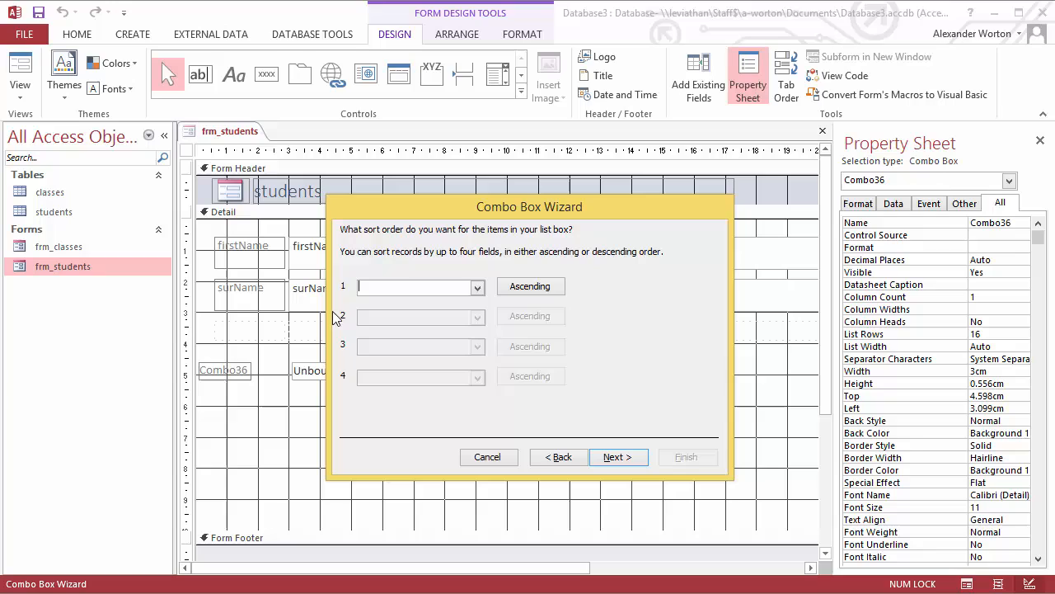
mouse_move(514, 274)
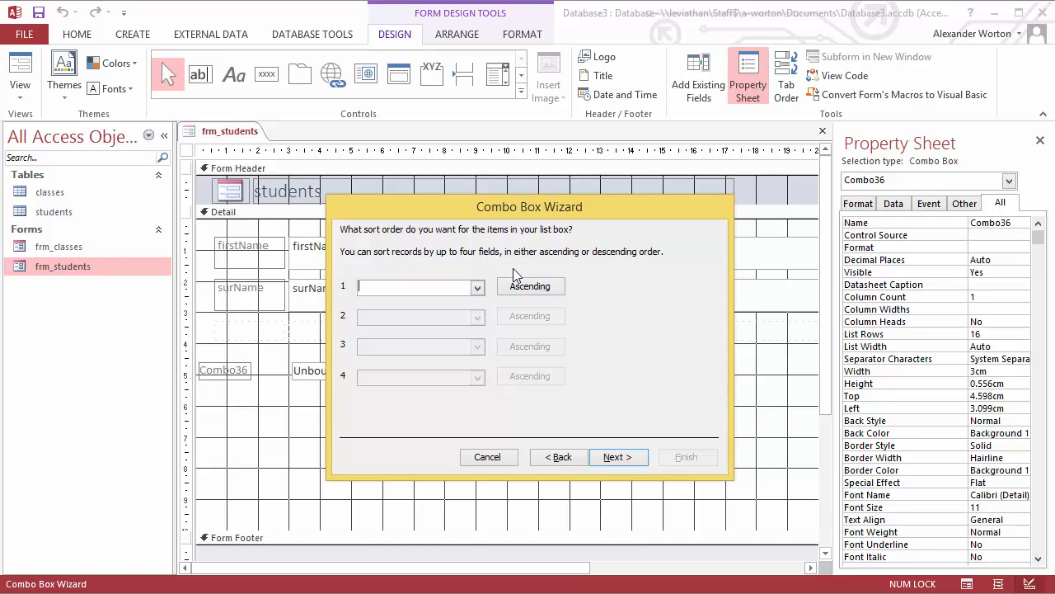
Sort the class list by className ascending and continue to the column width step.
left_click(477, 287)
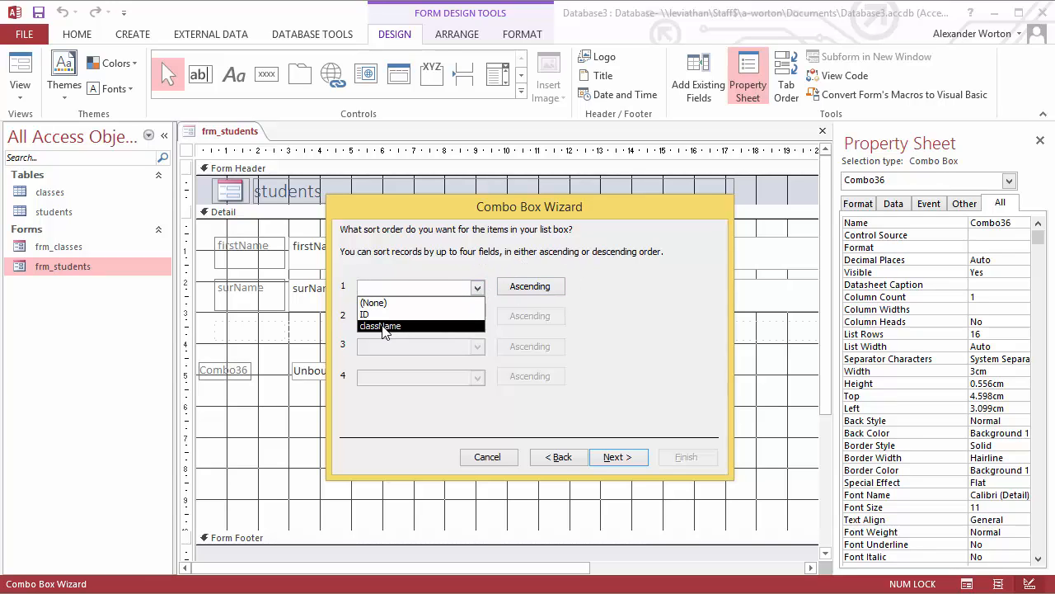
left_click(380, 325)
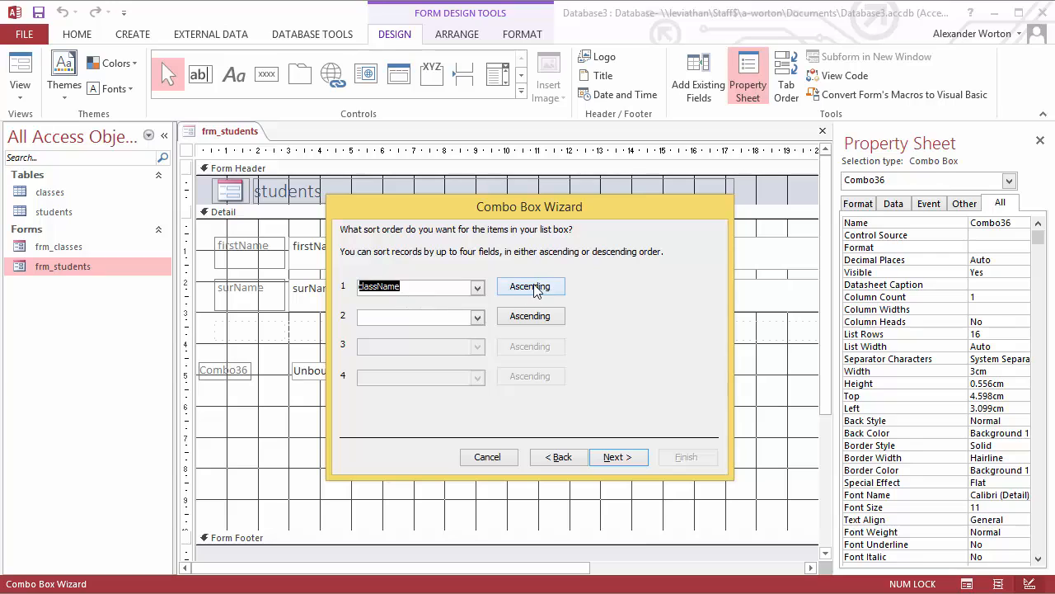
mouse_move(584, 322)
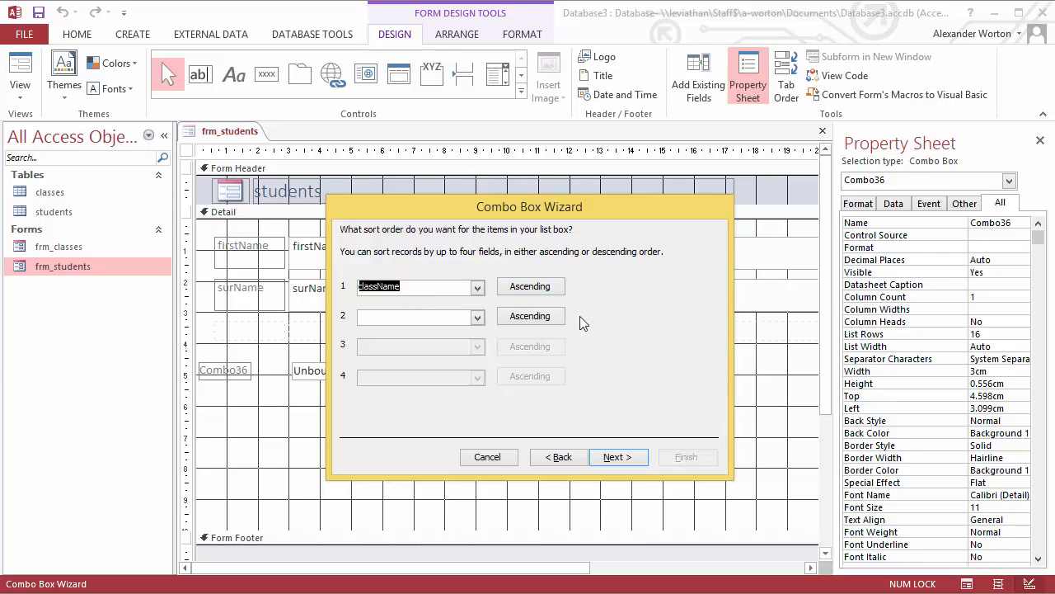
left_click(617, 457)
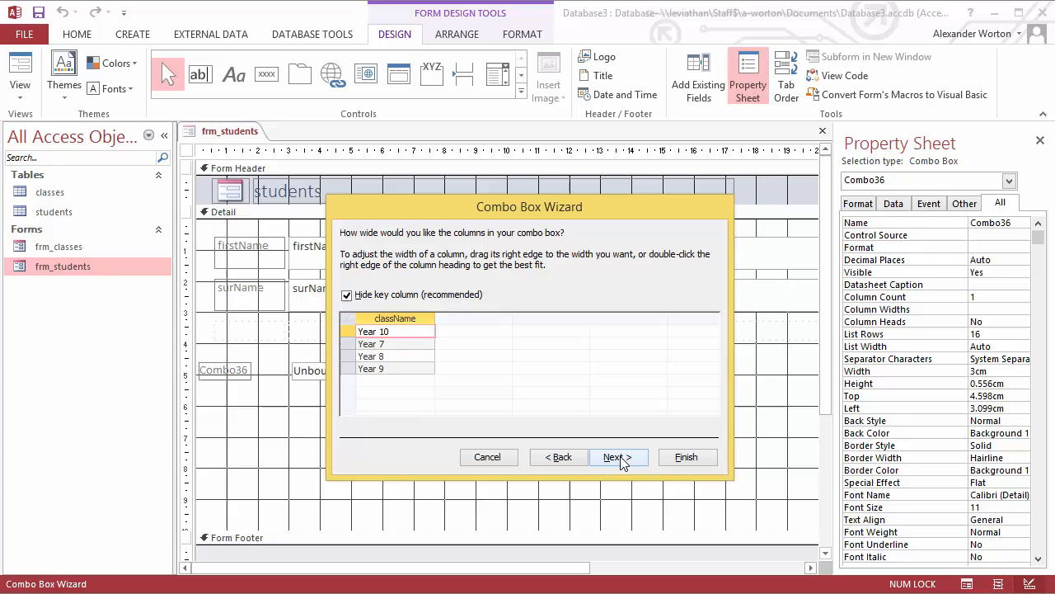
mouse_move(404, 300)
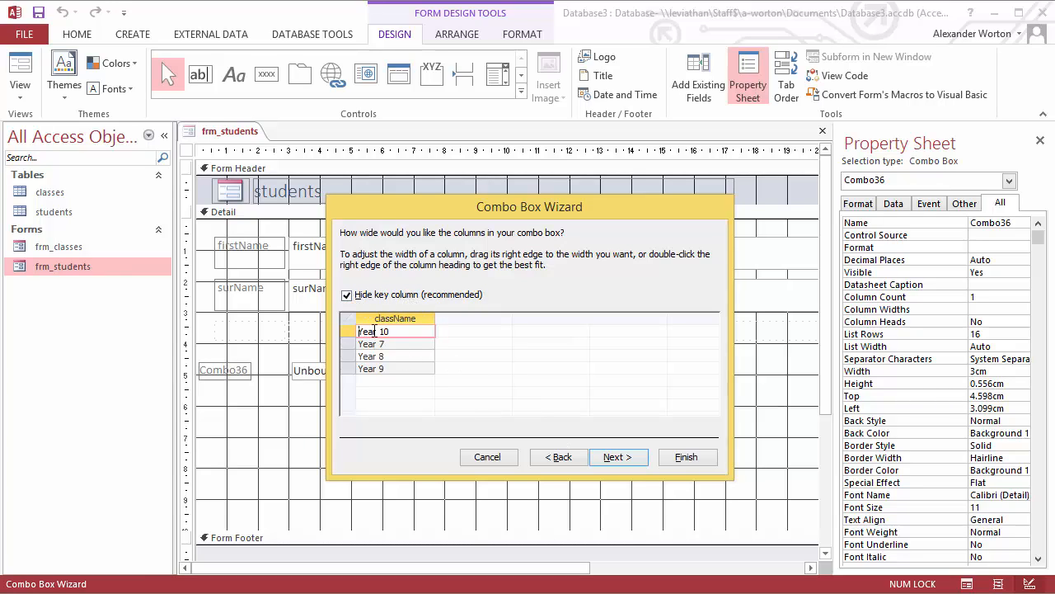
mouse_move(422, 346)
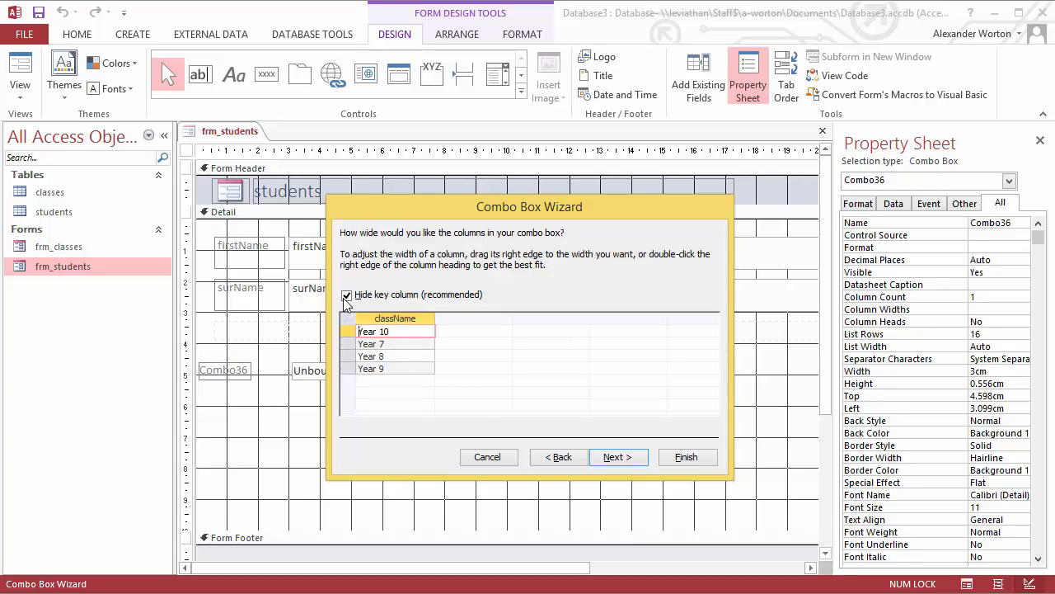
mouse_move(404, 349)
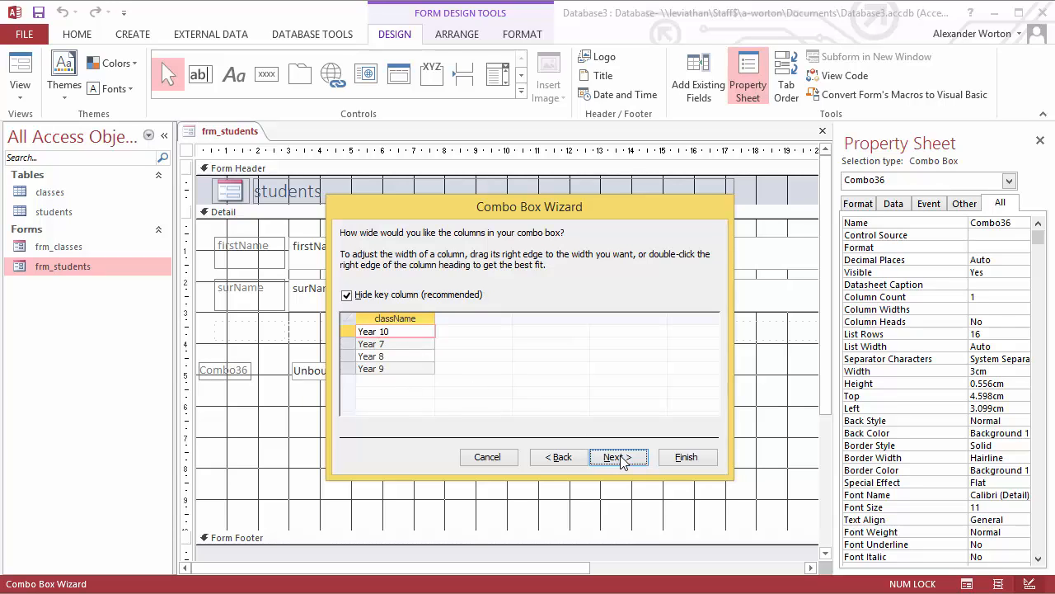
Store the combo box's selected value in the ClassID field and continue to the label page.
left_click(617, 457)
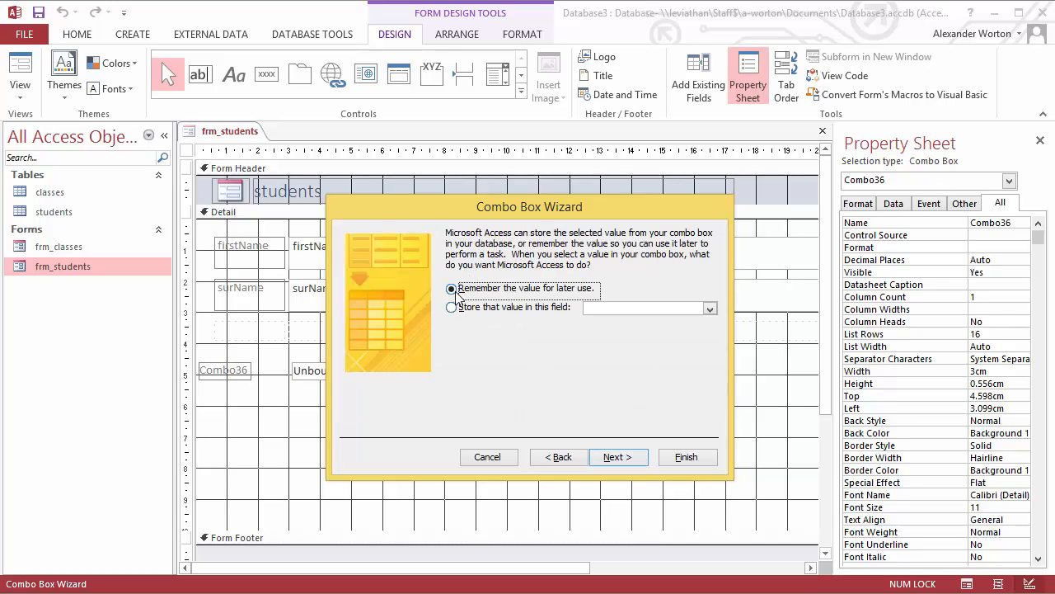
mouse_move(519, 239)
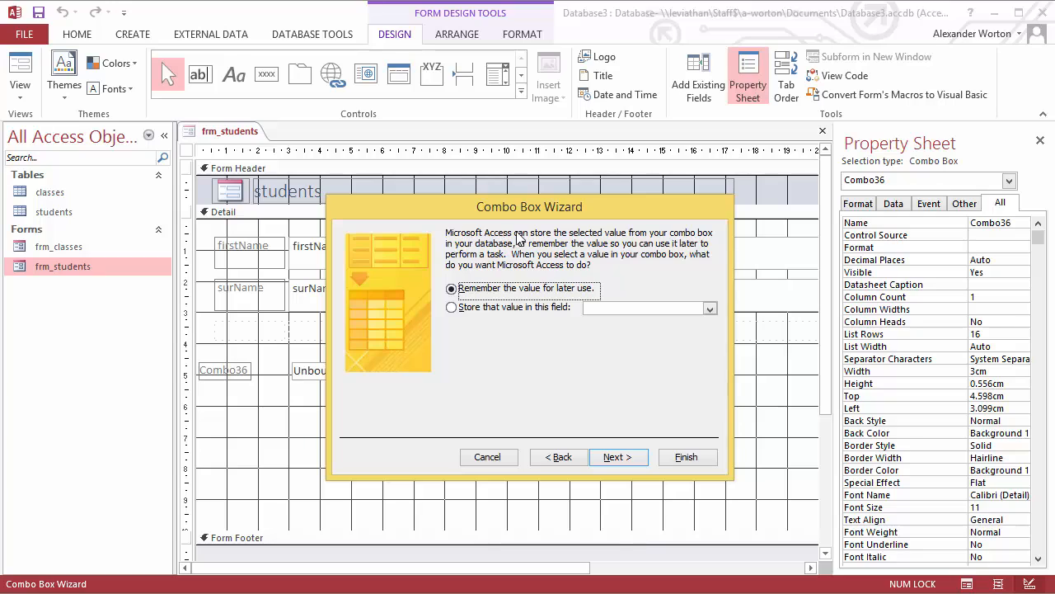
mouse_move(526, 312)
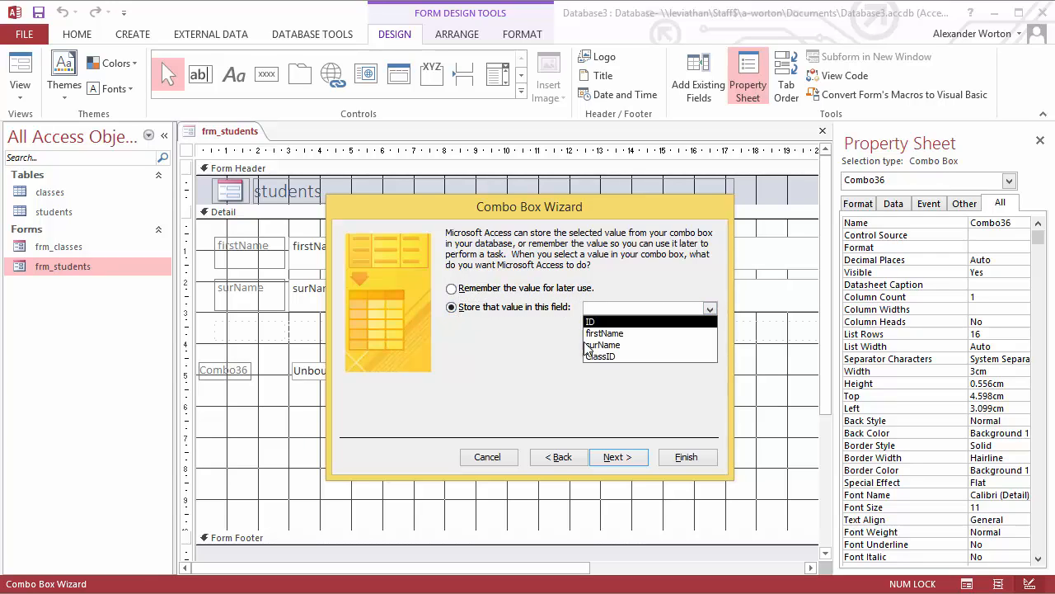
left_click(601, 356)
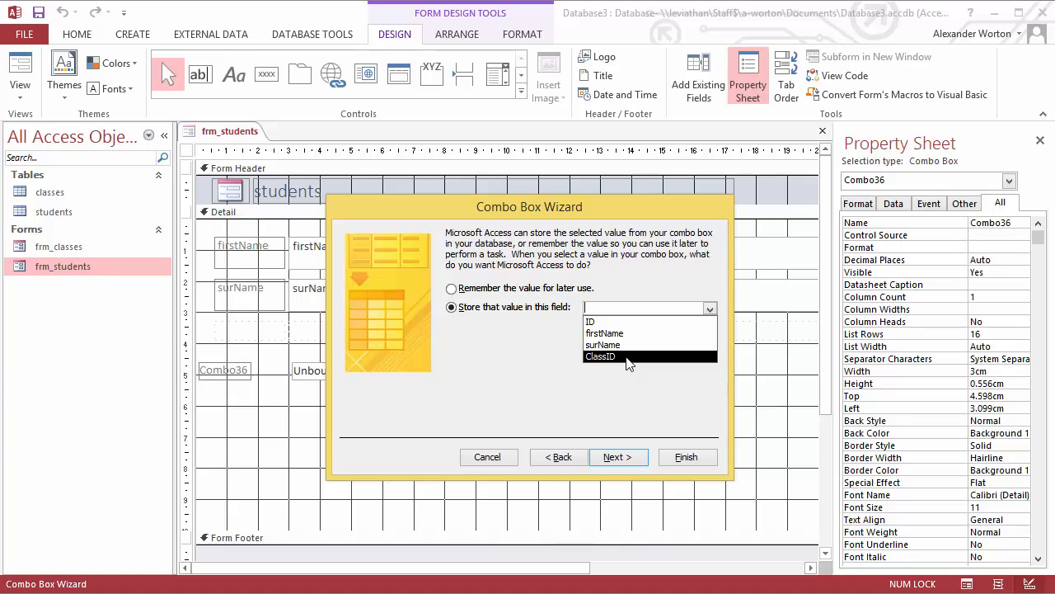
left_click(617, 457)
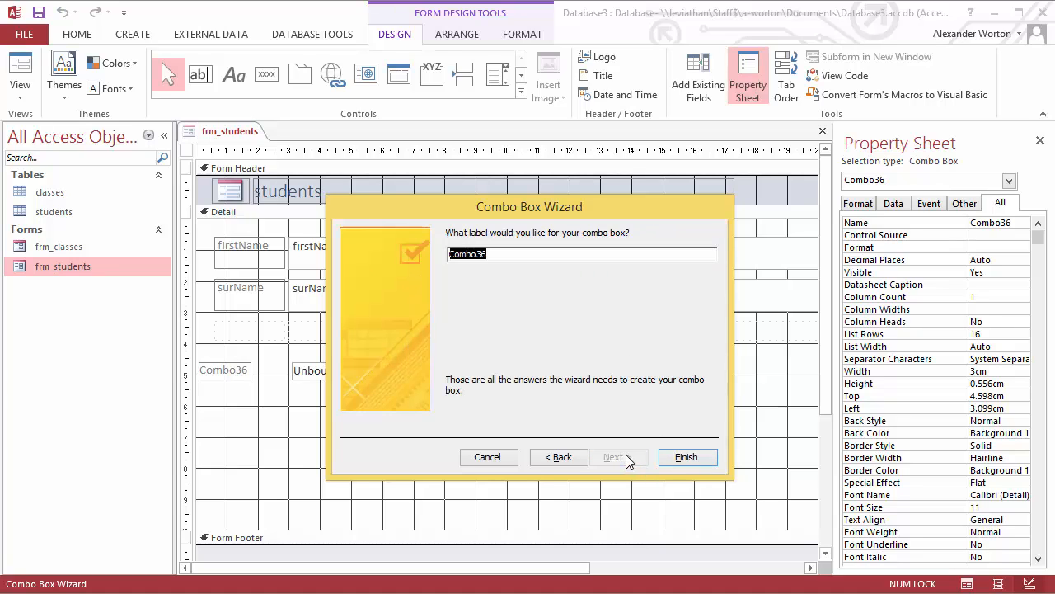
Finish the wizard and move the ClassID combo box up into the row beneath surName.
left_click(686, 457)
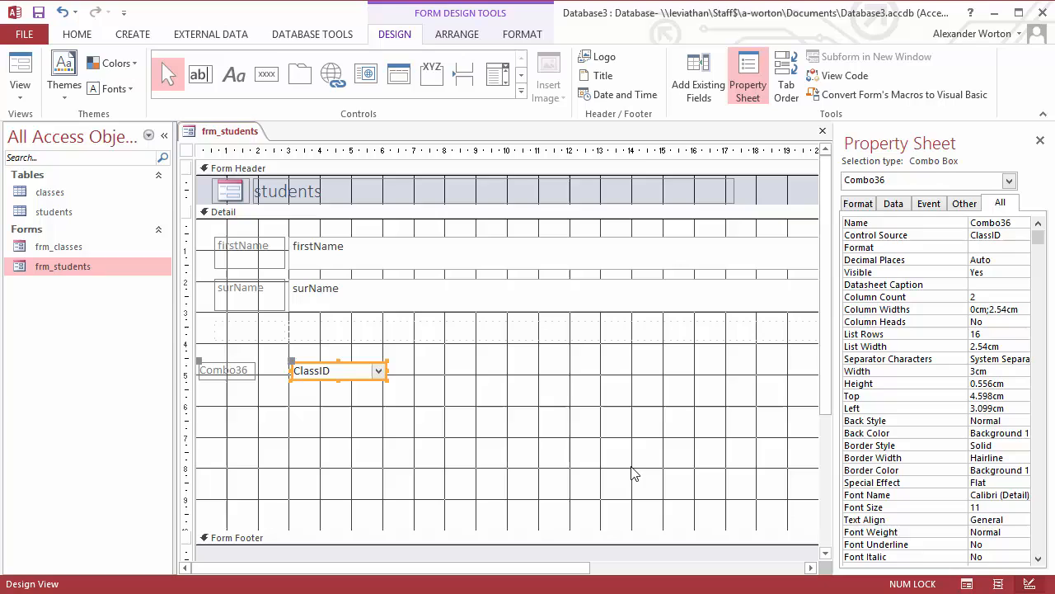
mouse_move(277, 355)
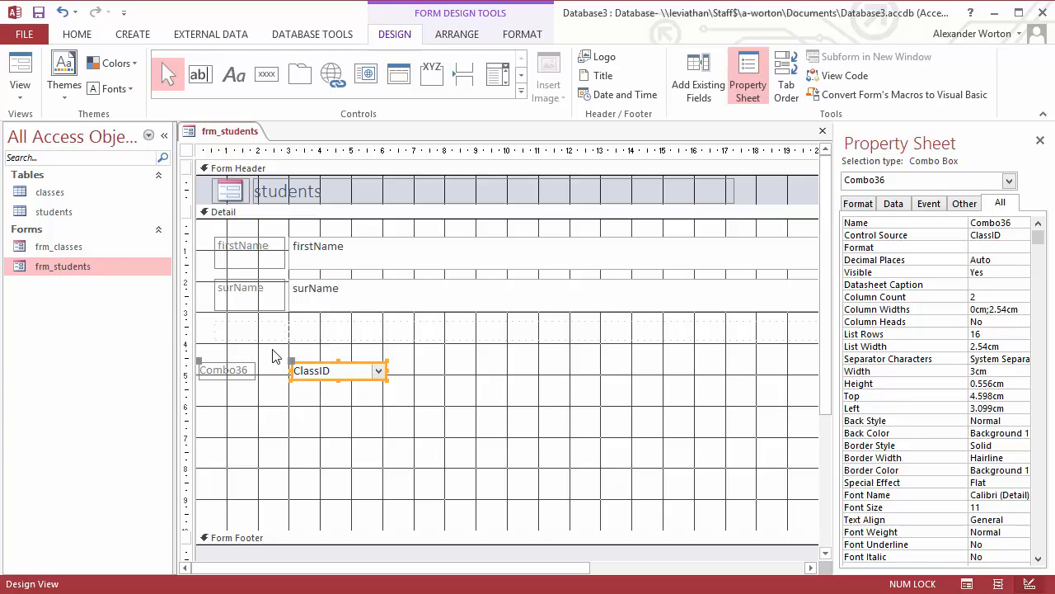
mouse_move(315, 366)
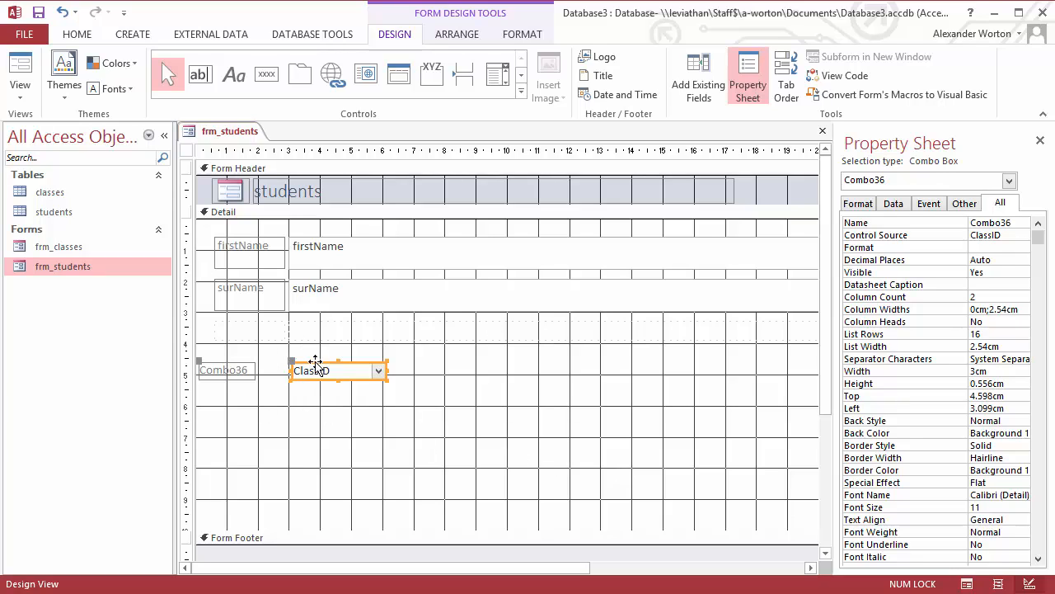
left_click_drag(338, 369, 338, 330)
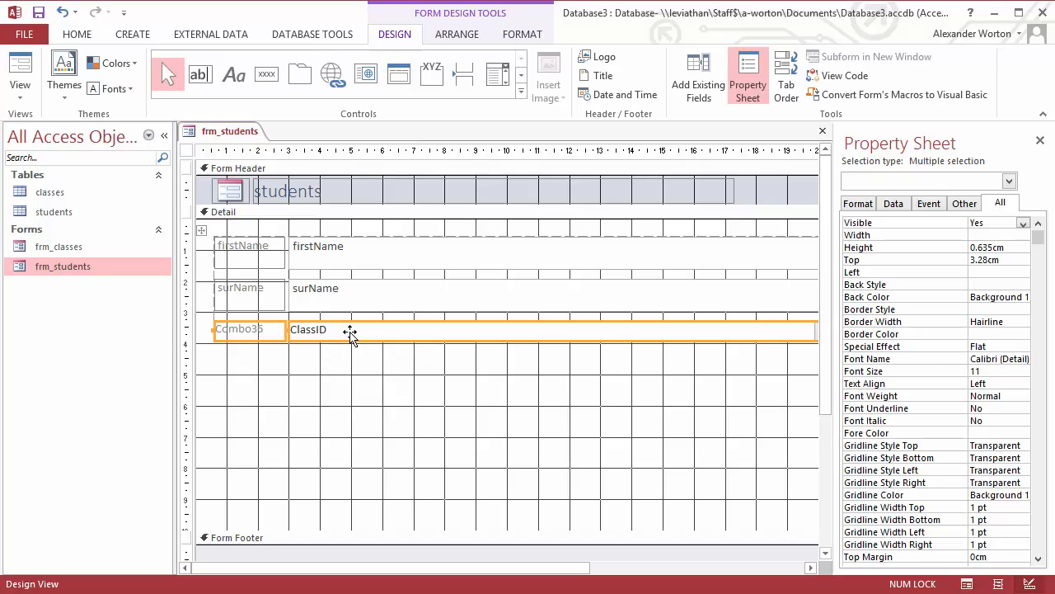
right_click(231, 132)
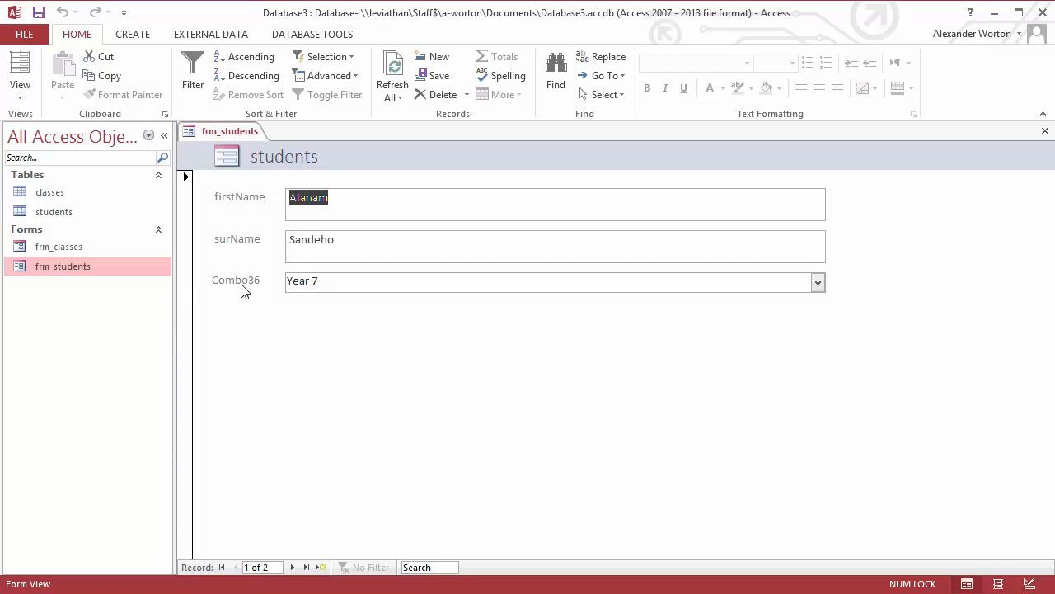
mouse_move(221, 202)
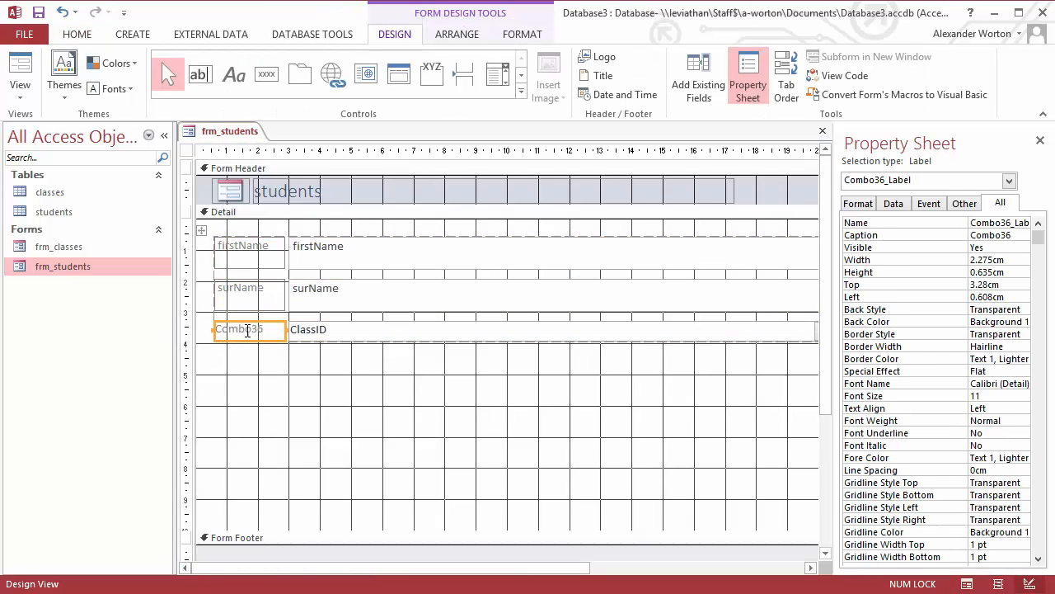
Rename the combo box label to Class and capitalise the Surname and Firstname labels.
double_click(239, 330)
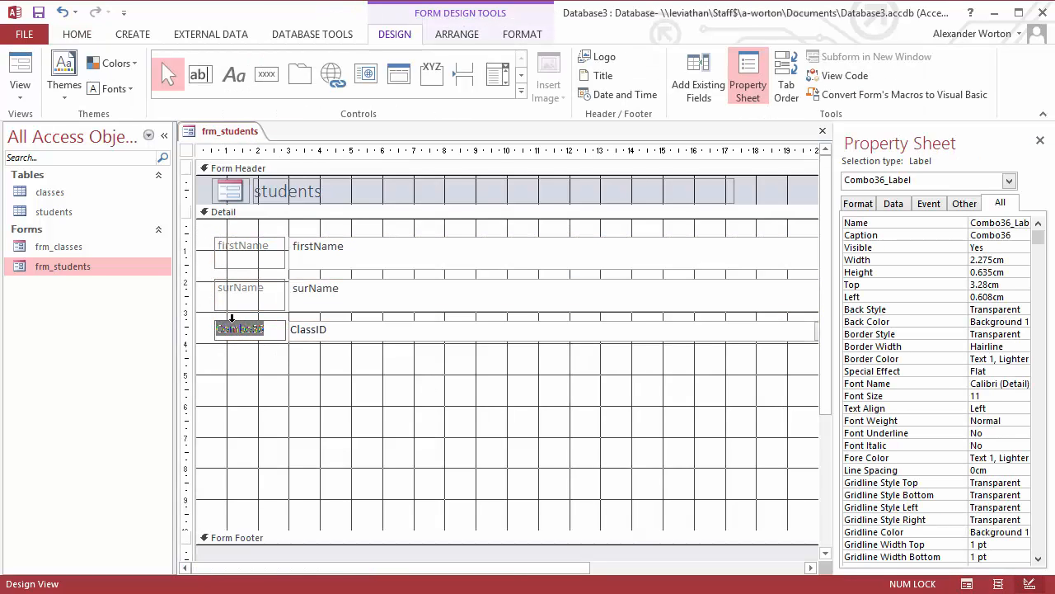
type("Class")
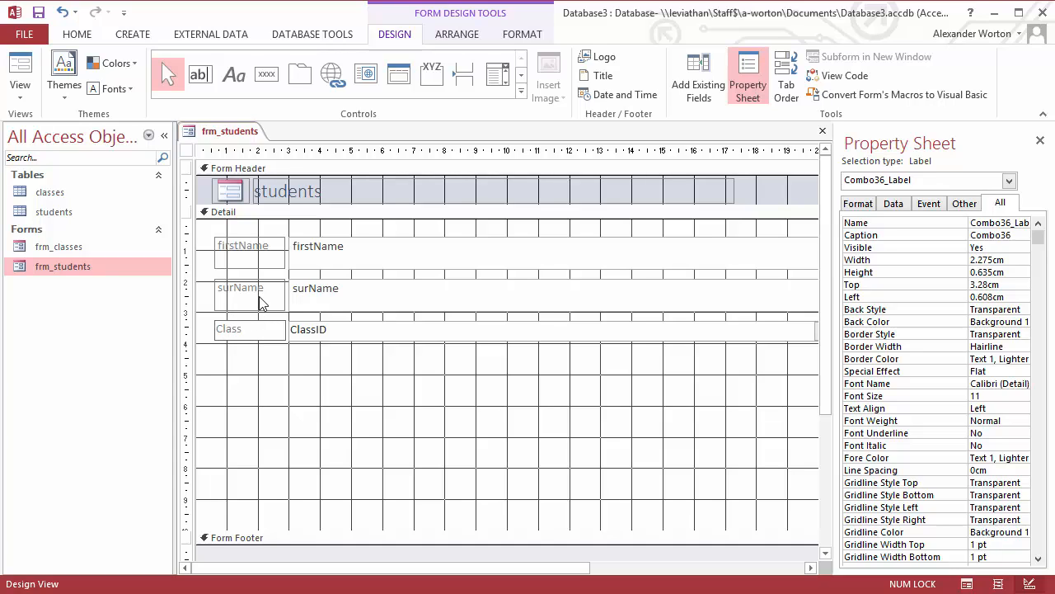
left_click(241, 287)
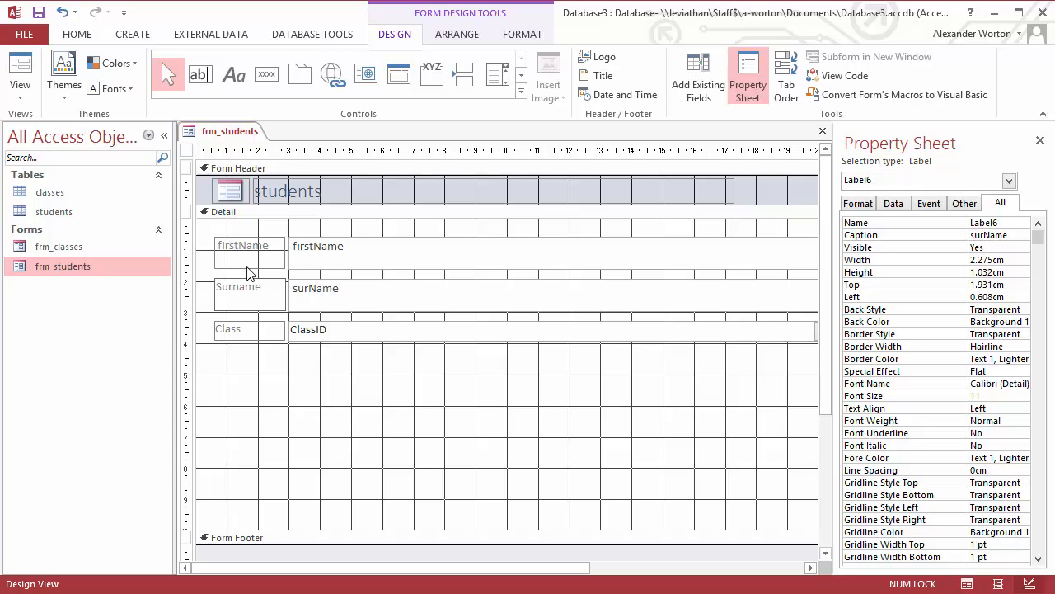
left_click(242, 244)
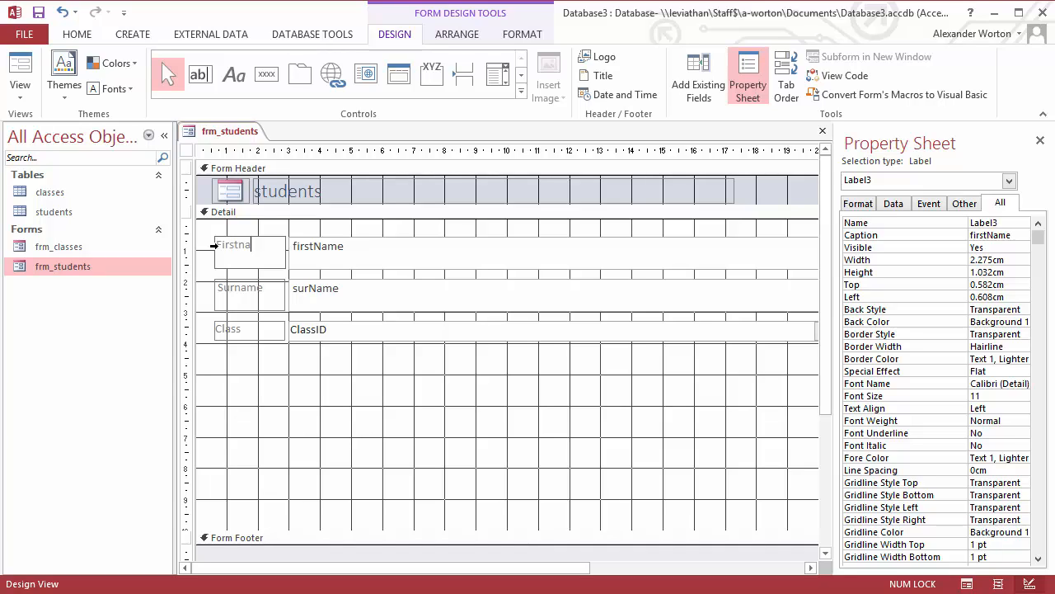
Switch the students form back to Form View to show its data.
right_click(231, 131)
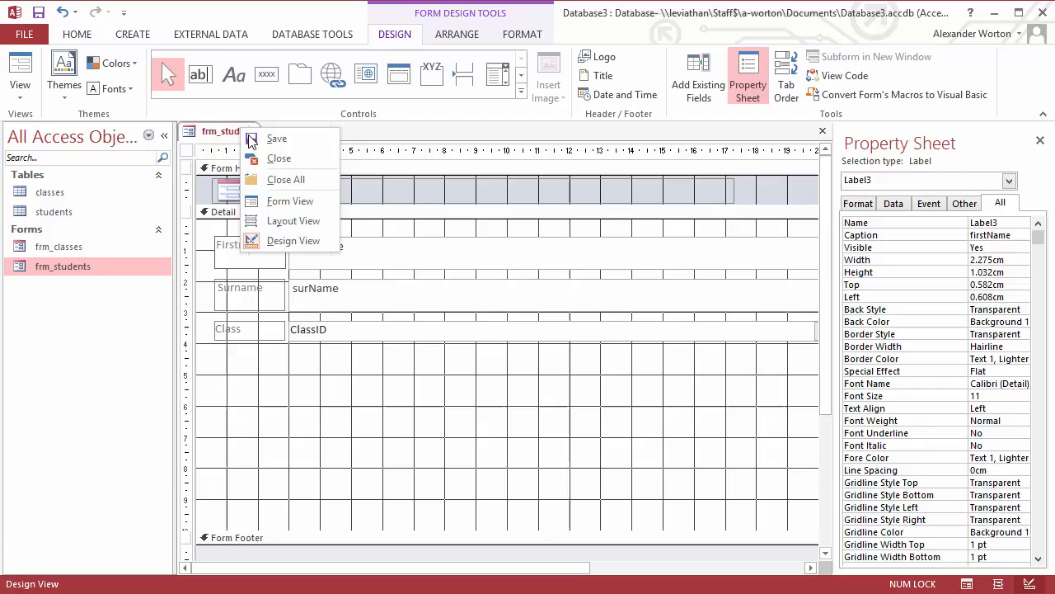
left_click(290, 201)
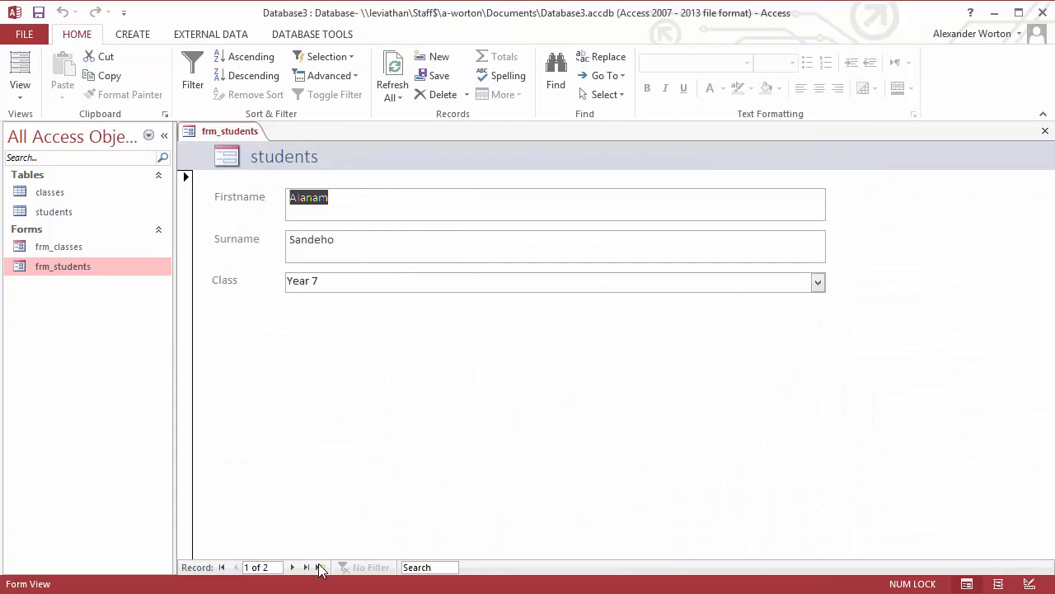
left_click(307, 568)
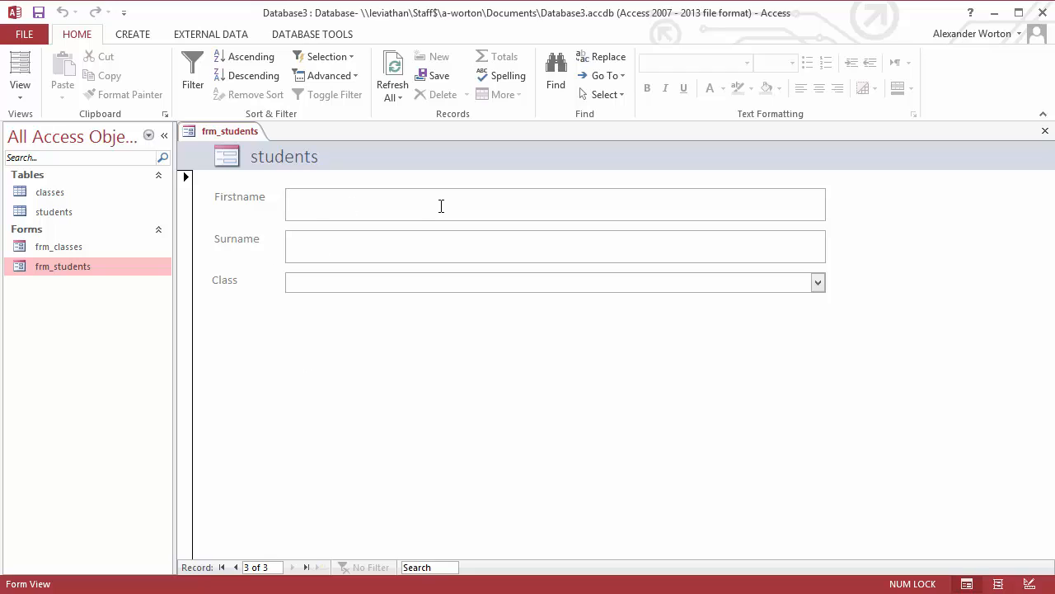
type("Bill")
type("Th")
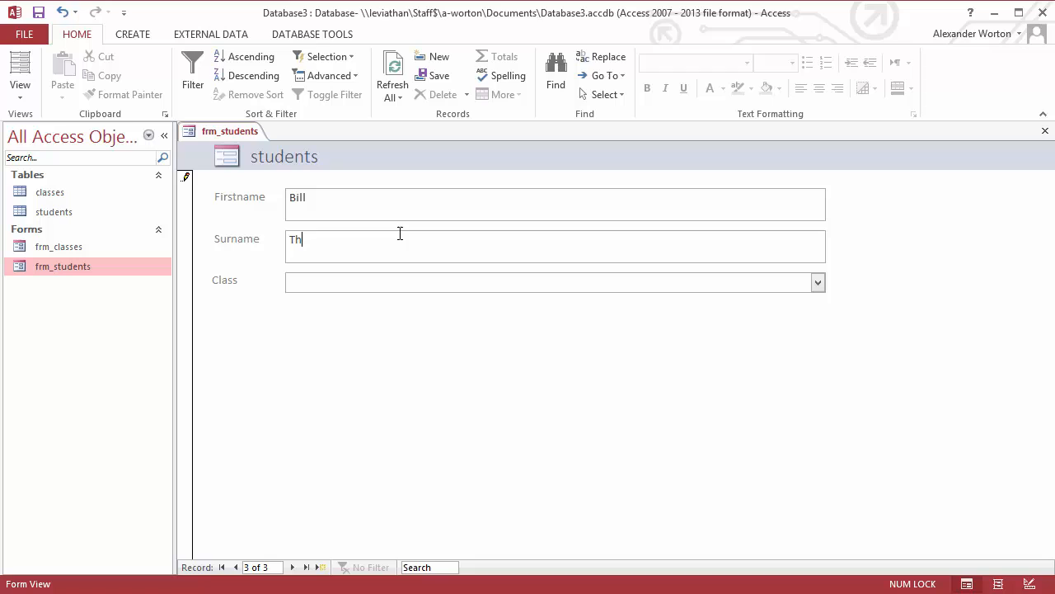
type("omas")
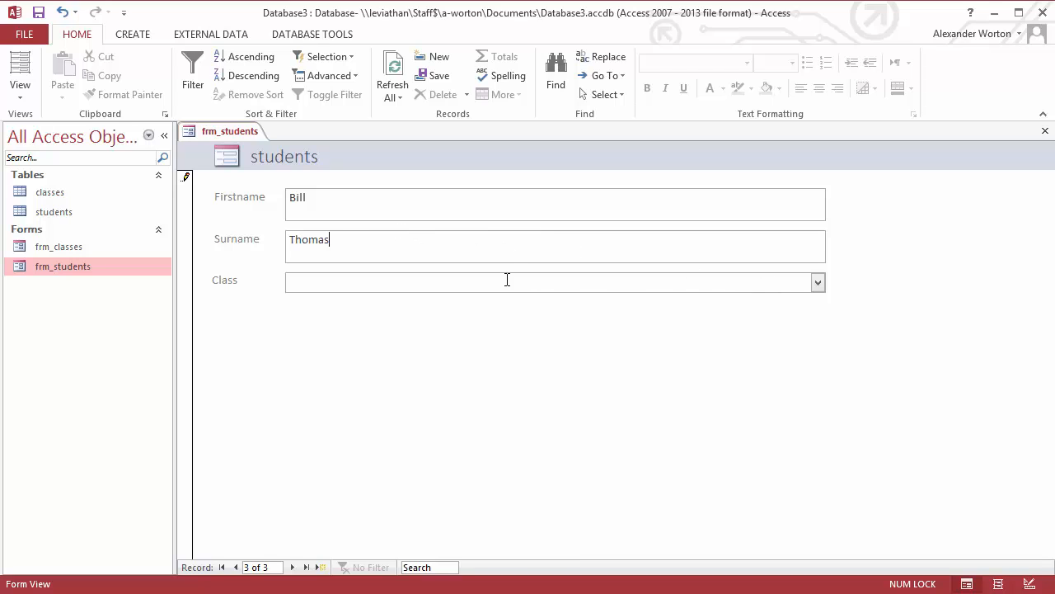
left_click(818, 282)
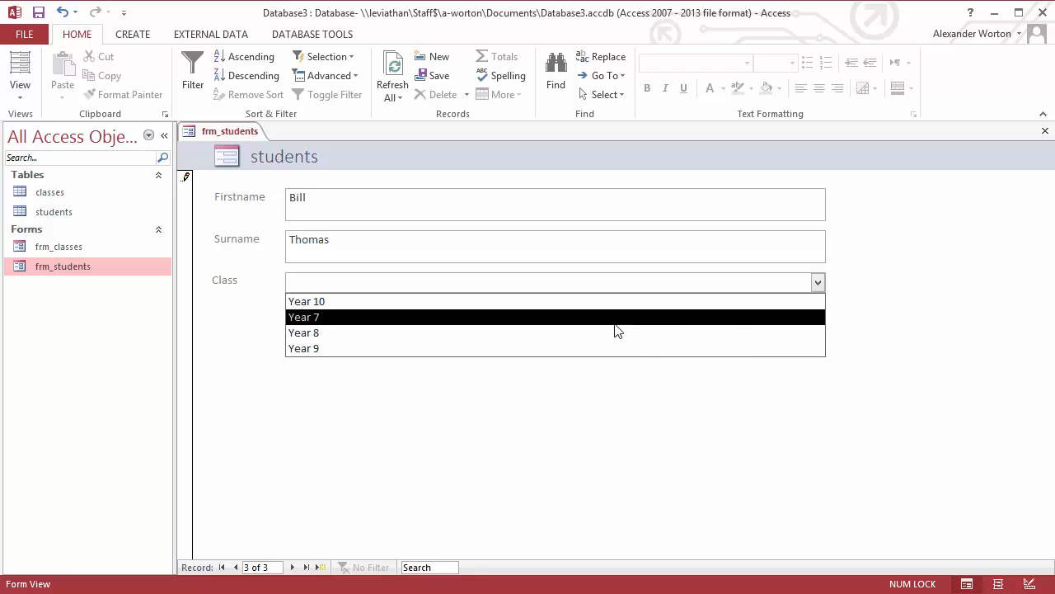
left_click(293, 567)
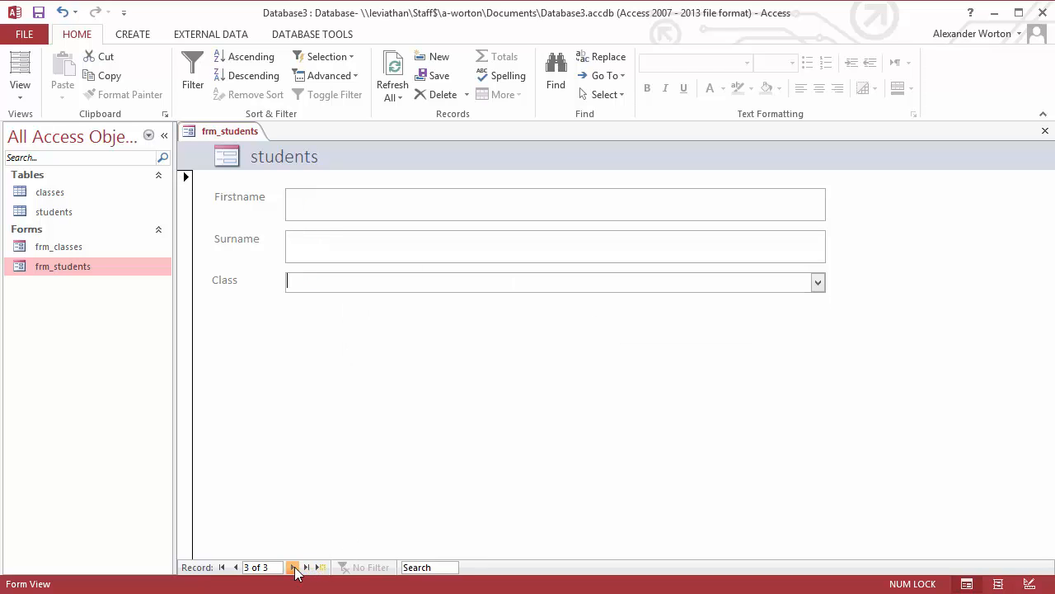
Navigate back through the records to the first student.
left_click(236, 568)
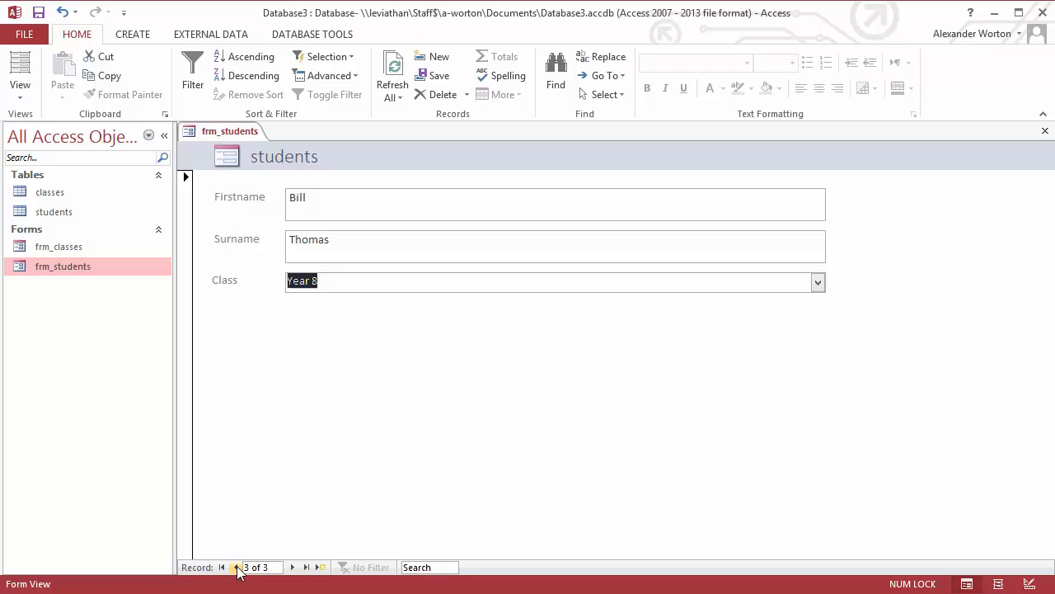
left_click(221, 568)
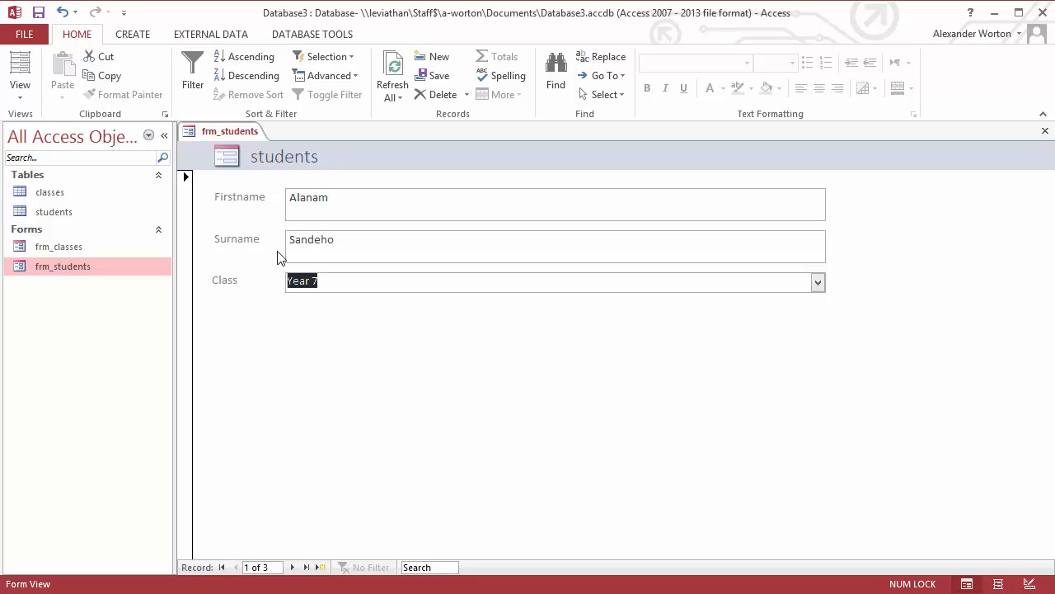
mouse_move(277, 165)
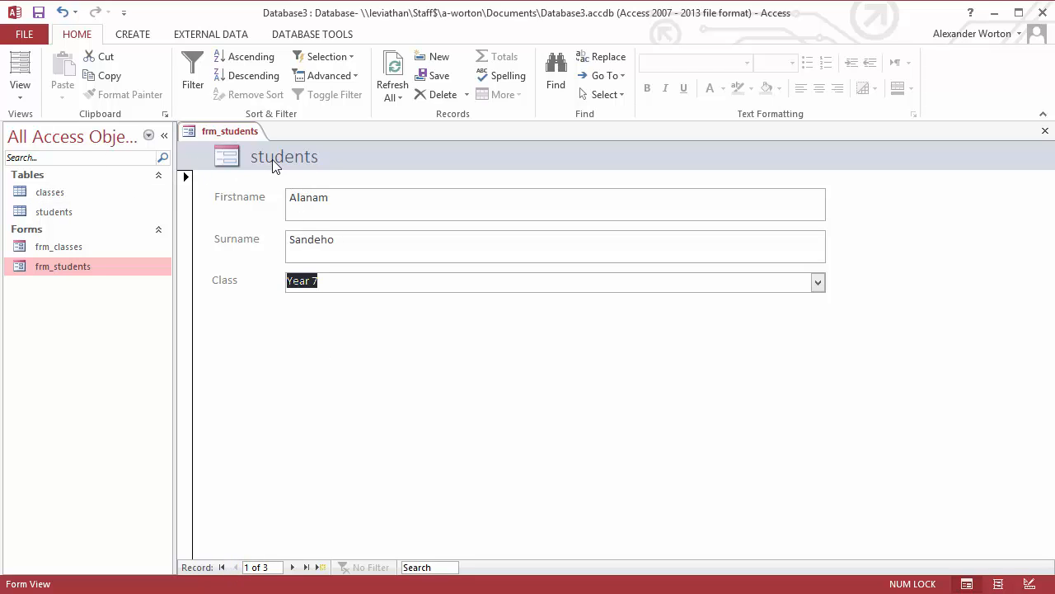
mouse_move(53, 211)
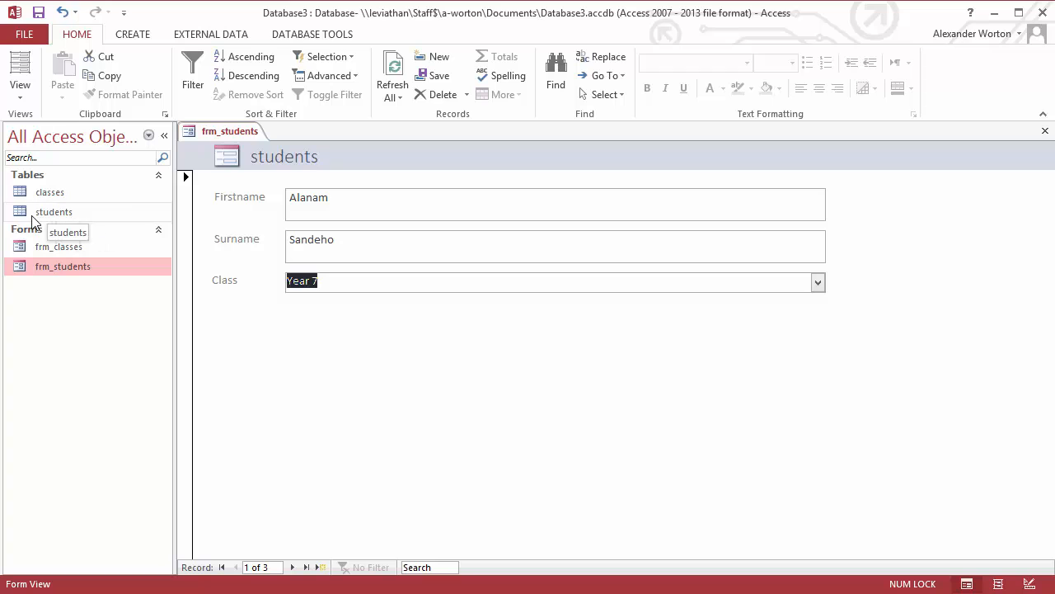
double_click(53, 211)
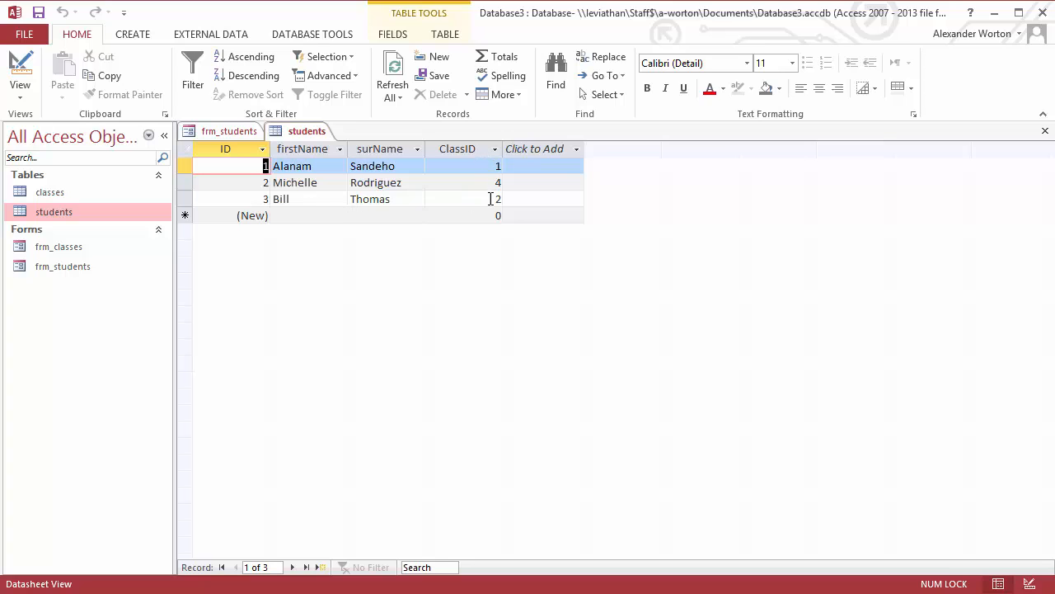
double_click(50, 191)
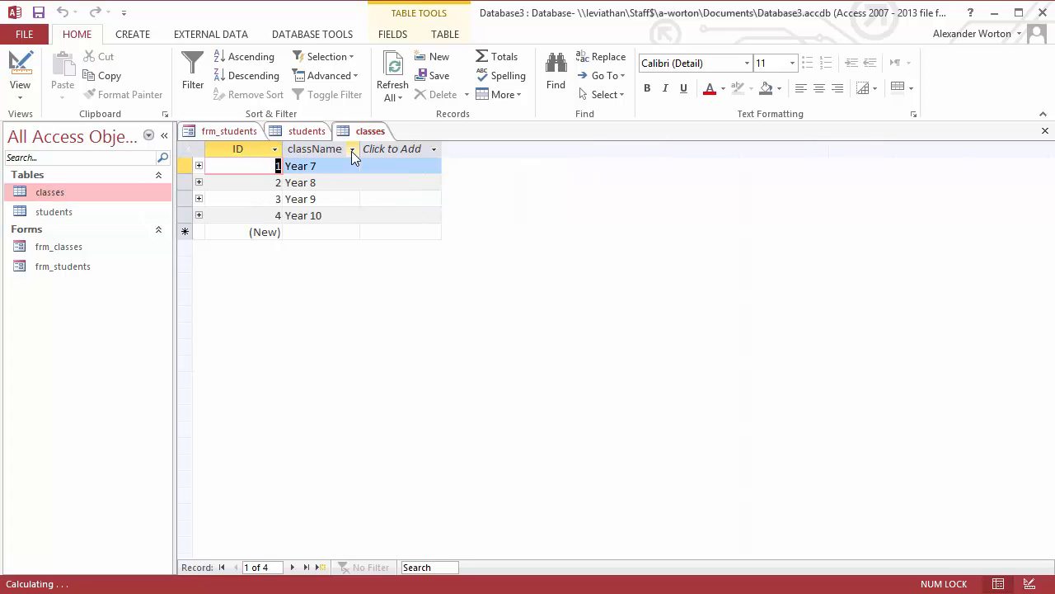